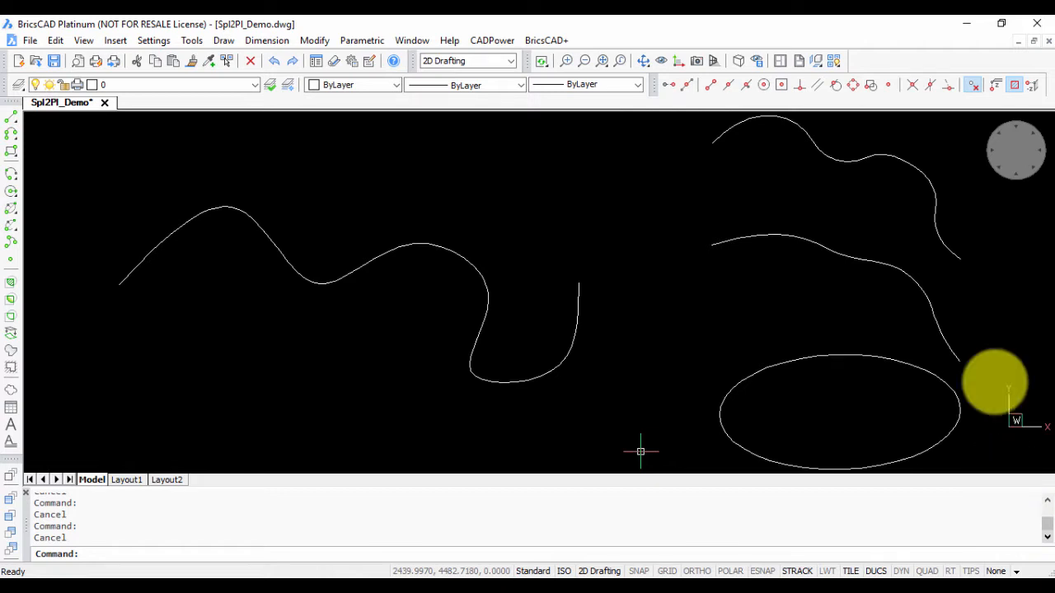
Launch CADPower's Convert Splines to Polylines command from the Conversion menu
{"action": "left_click", "coordinate": [492, 41]}
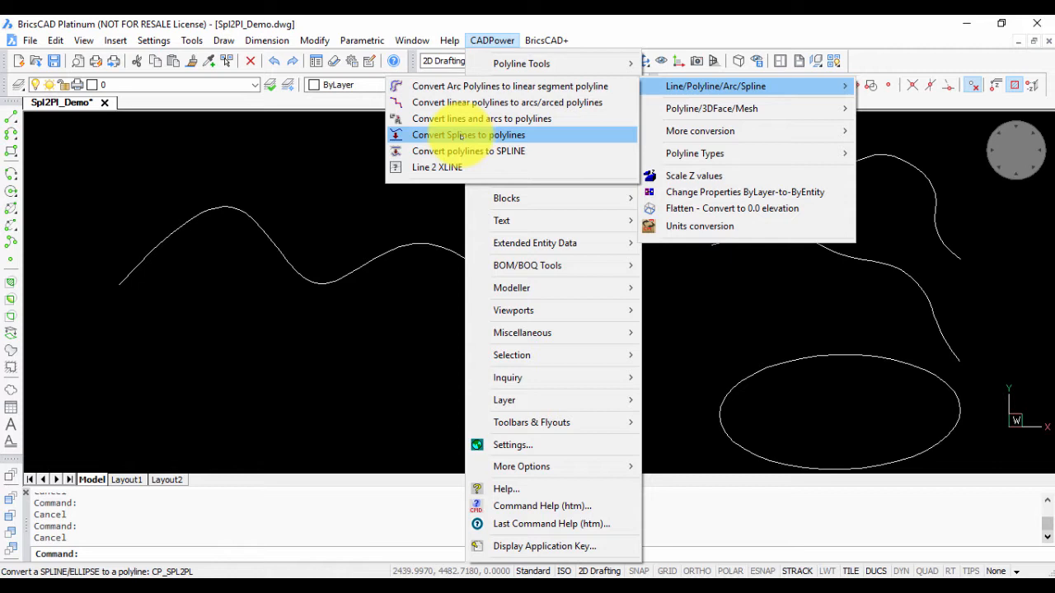
{"action": "left_click", "coordinate": [467, 134]}
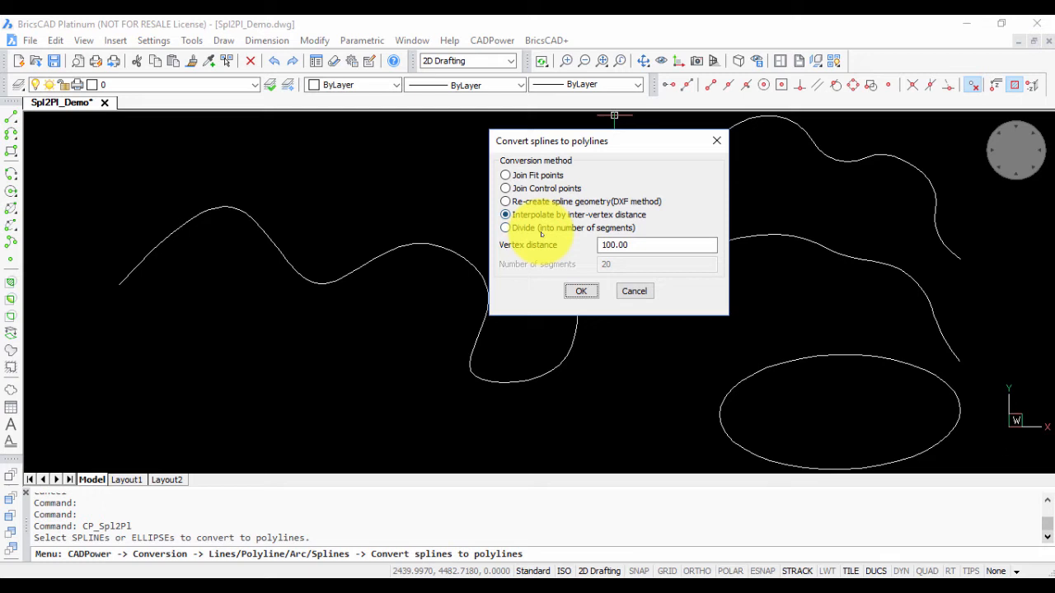
{"action": "mouse_move", "coordinate": [518, 349]}
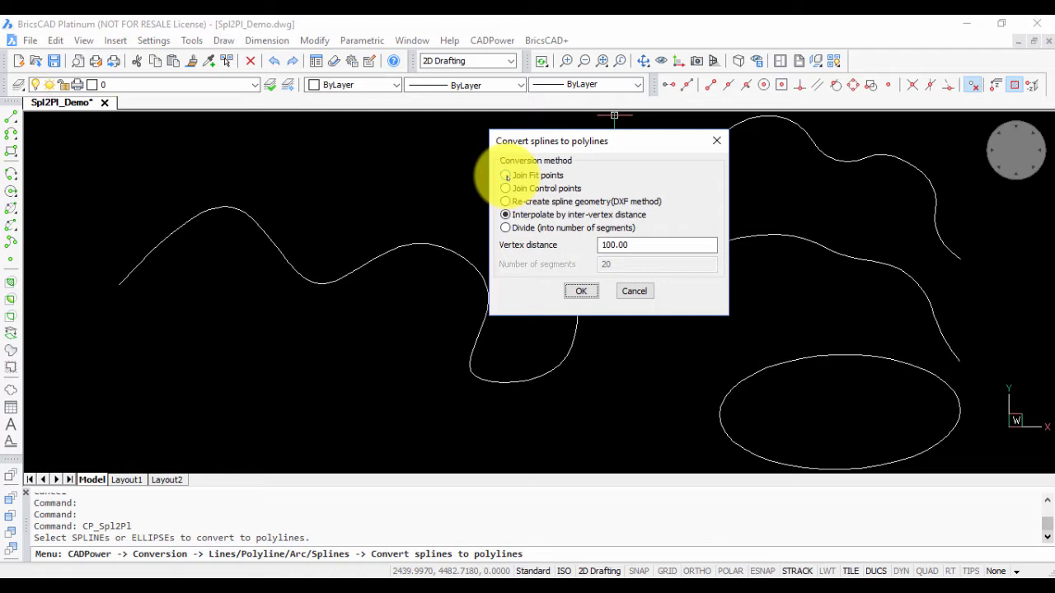
Convert the left wavy spline to a polyline joining its fit points, output on the current layer
{"action": "left_click", "coordinate": [505, 175]}
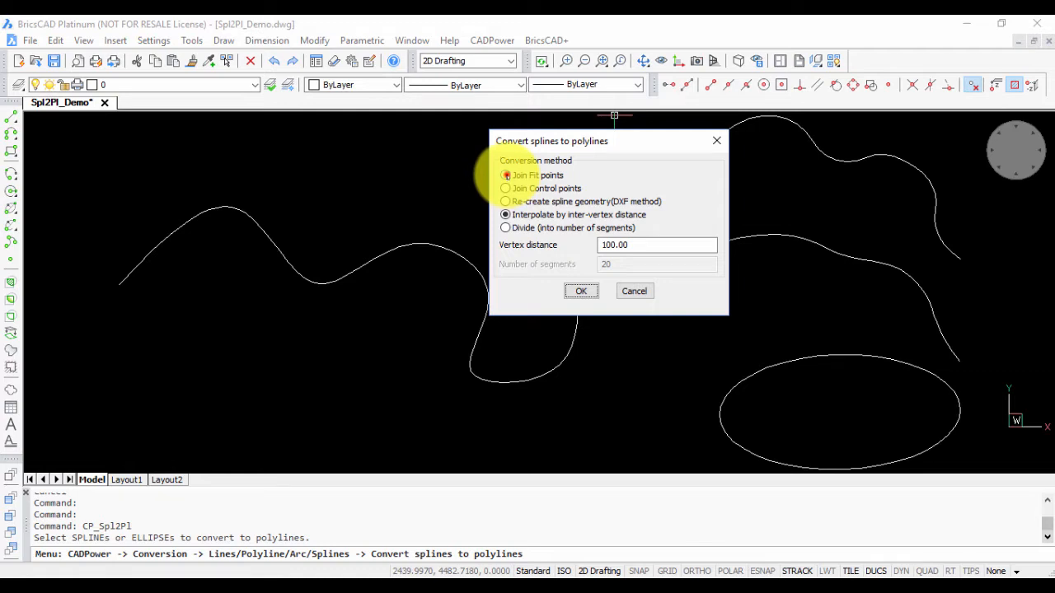
{"action": "left_click", "coordinate": [581, 291]}
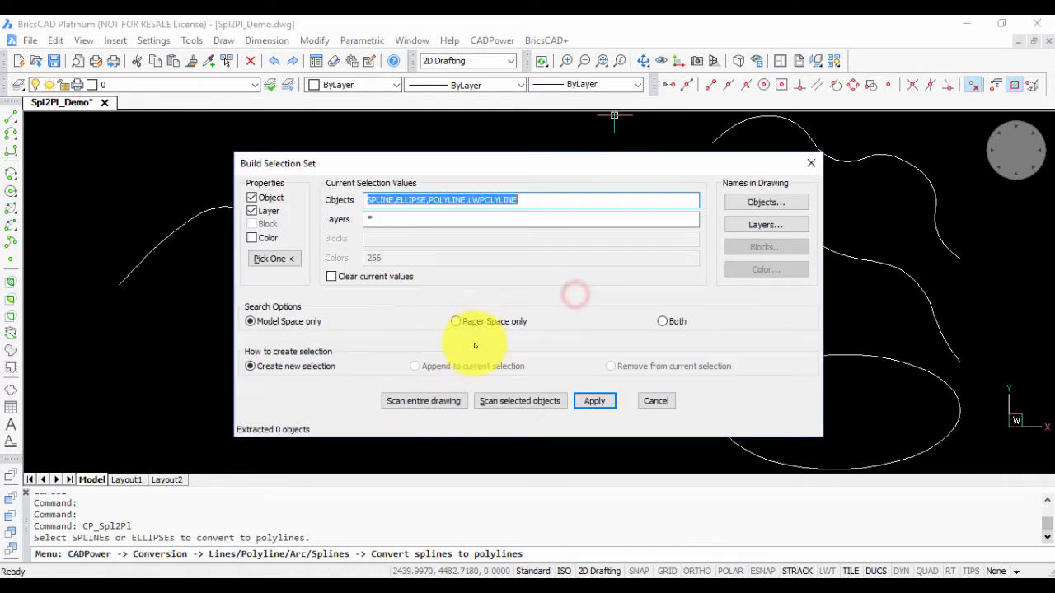
{"action": "left_click", "coordinate": [595, 401]}
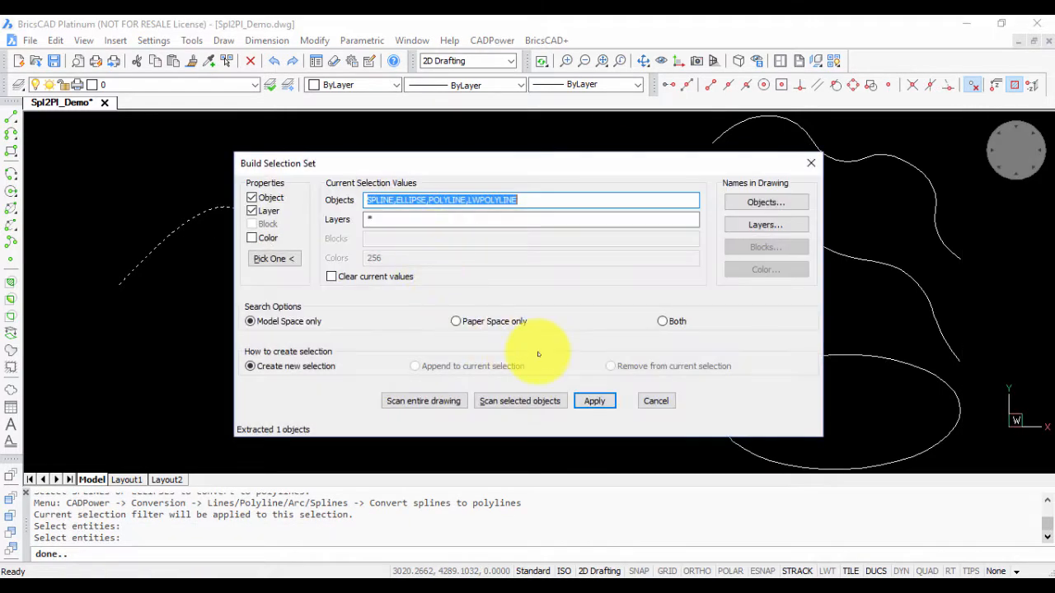
{"action": "left_click", "coordinate": [593, 401]}
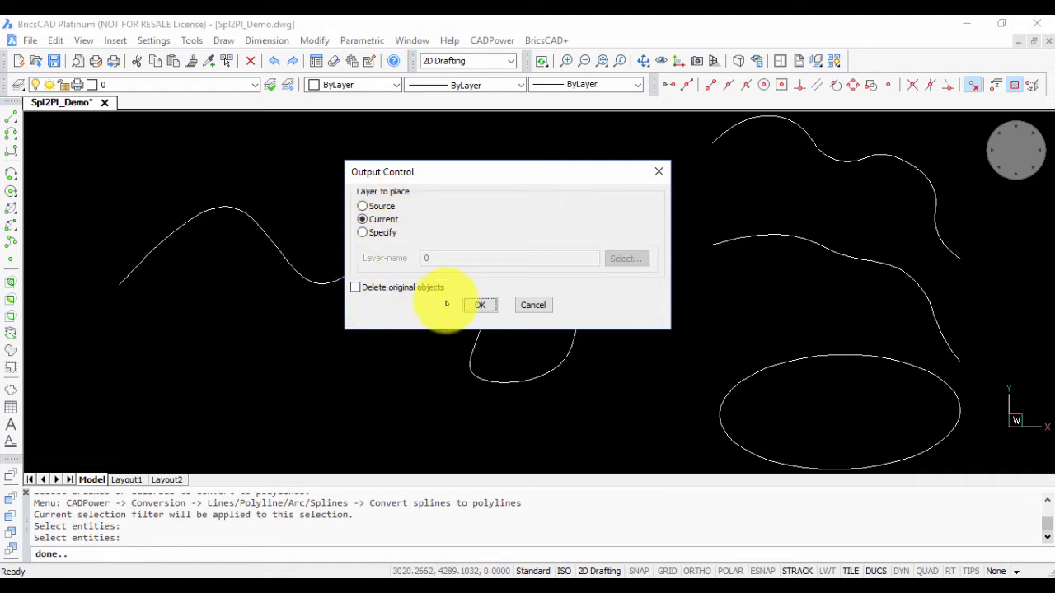
{"action": "left_click", "coordinate": [480, 305]}
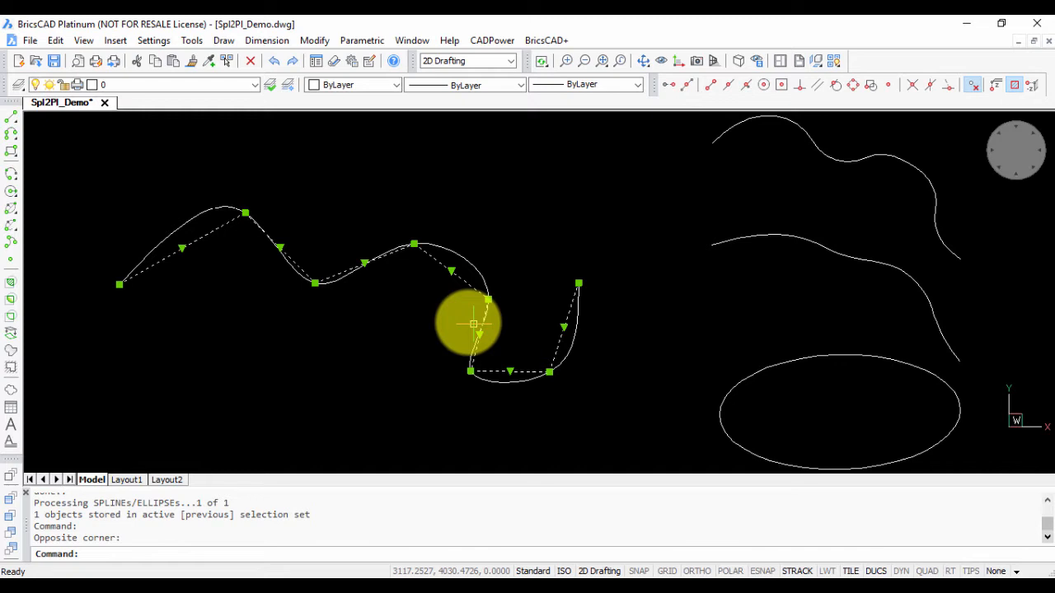
Colour the fit-point polyline red and relaunch CP_Spl2Pl
{"action": "left_click", "coordinate": [394, 85]}
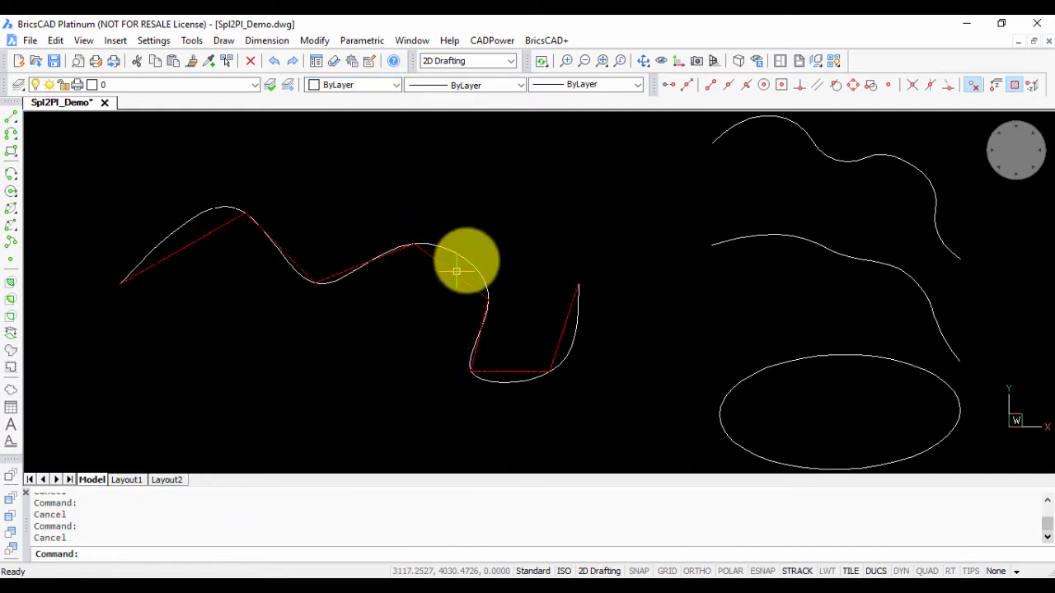
{"action": "left_click", "coordinate": [492, 39]}
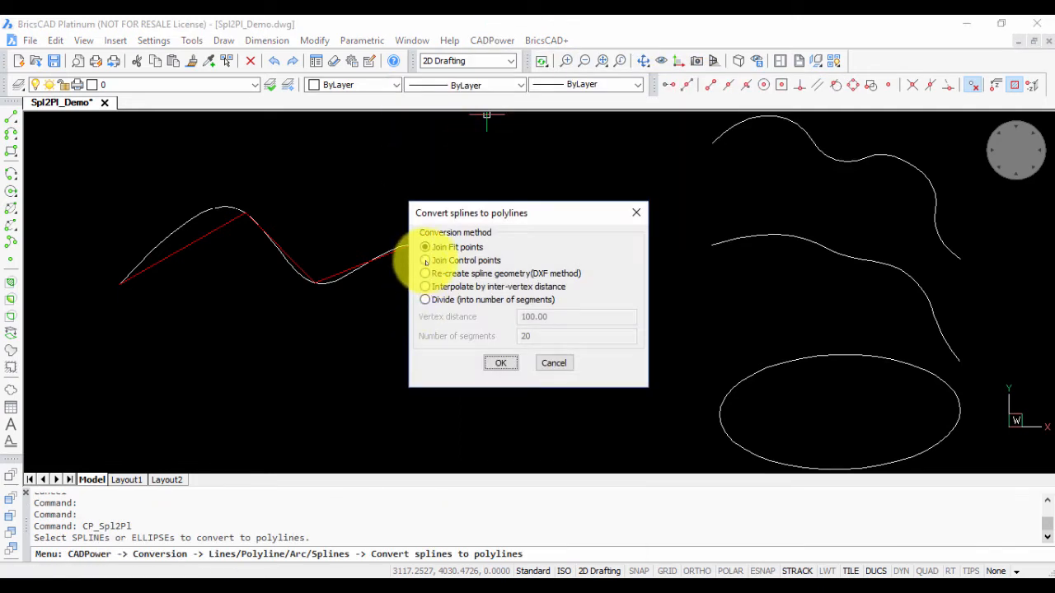
Convert the wavy spline with the Join Control points method into a second polyline
{"action": "left_click", "coordinate": [425, 260]}
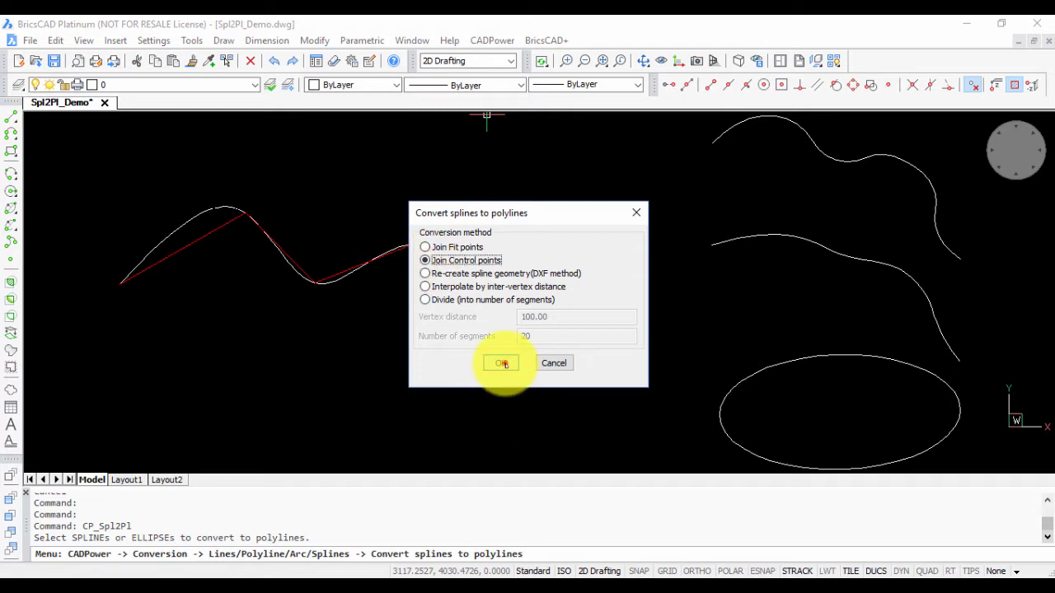
{"action": "left_click", "coordinate": [502, 363]}
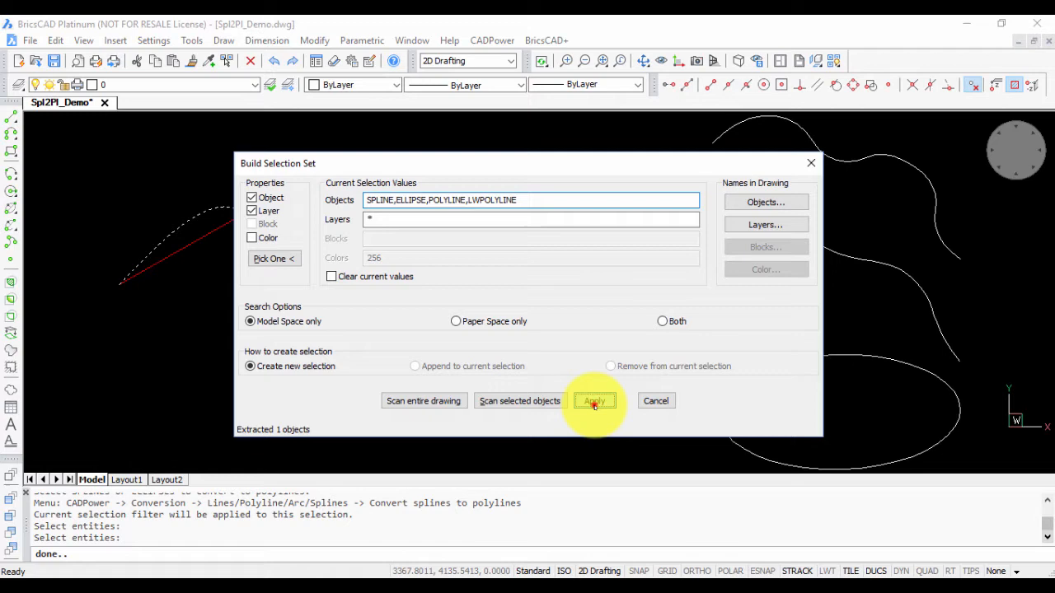
{"action": "left_click", "coordinate": [593, 401]}
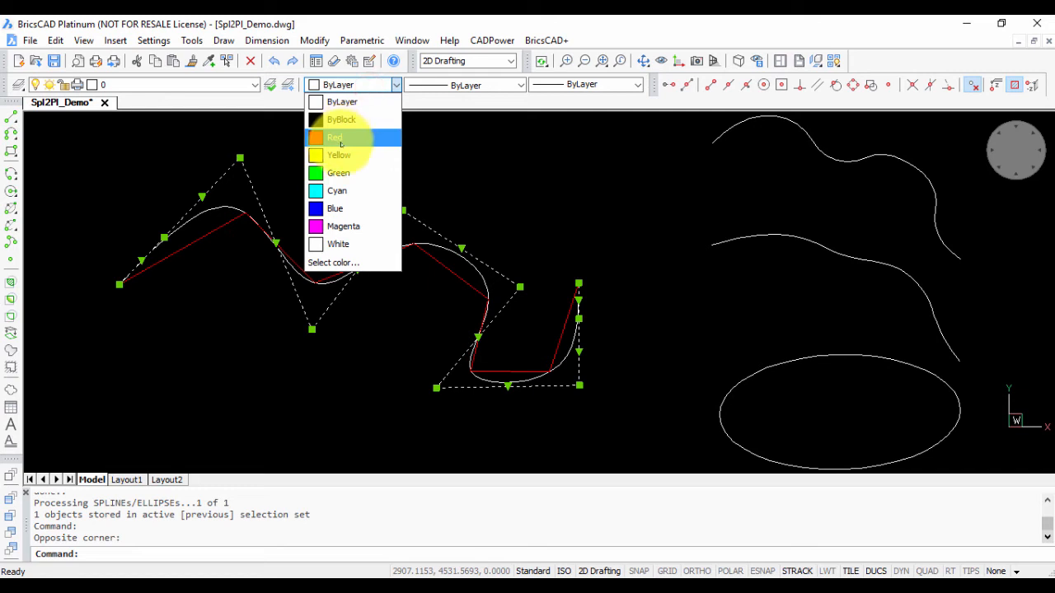
Colour the control-point polyline yellow and reopen the spline-to-polyline conversion
{"action": "left_click", "coordinate": [337, 155]}
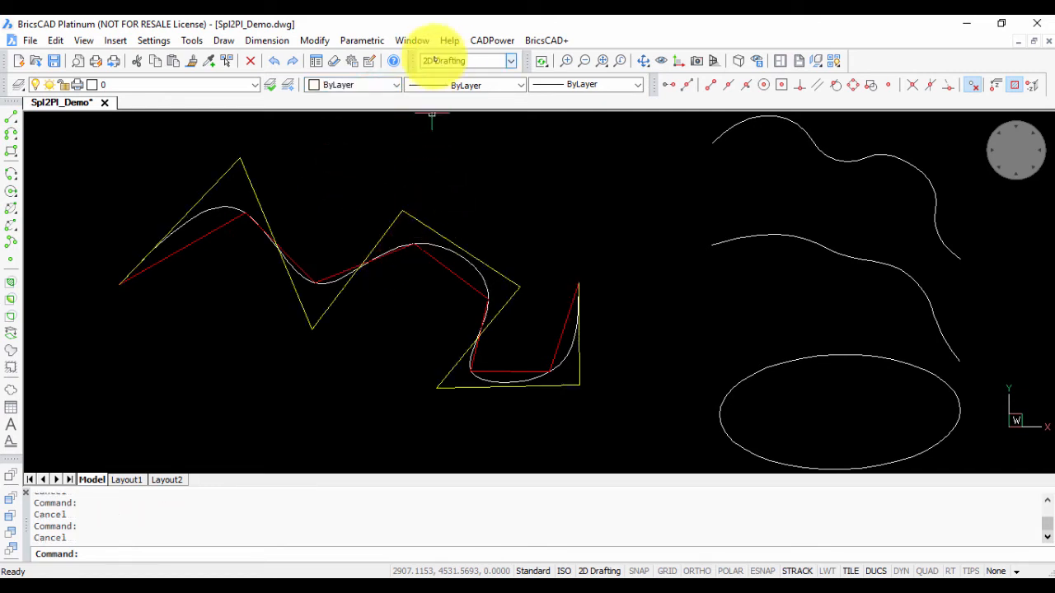
{"action": "left_click", "coordinate": [492, 39]}
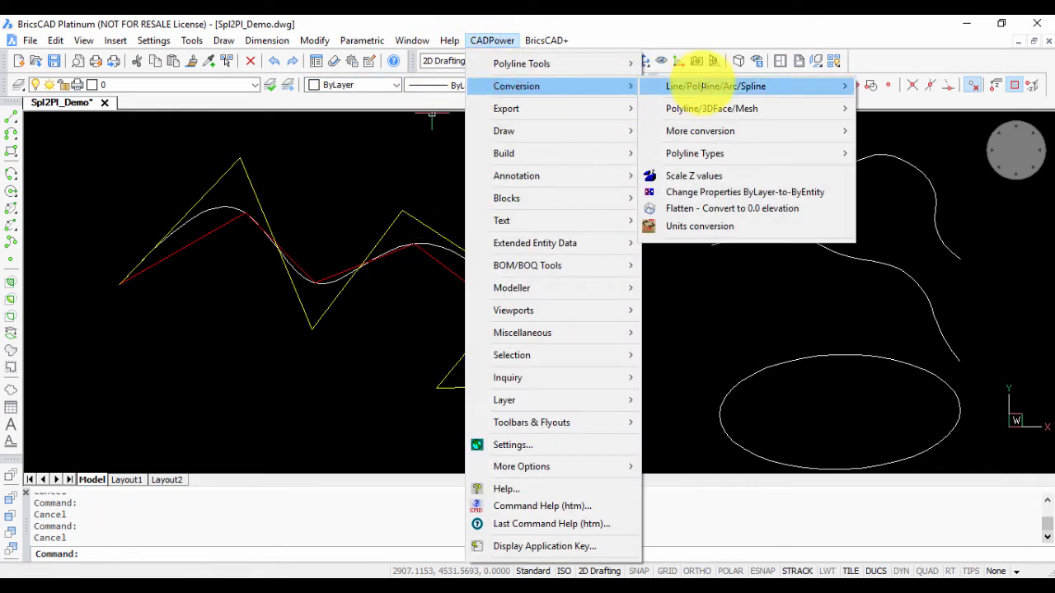
{"action": "left_click", "coordinate": [715, 86]}
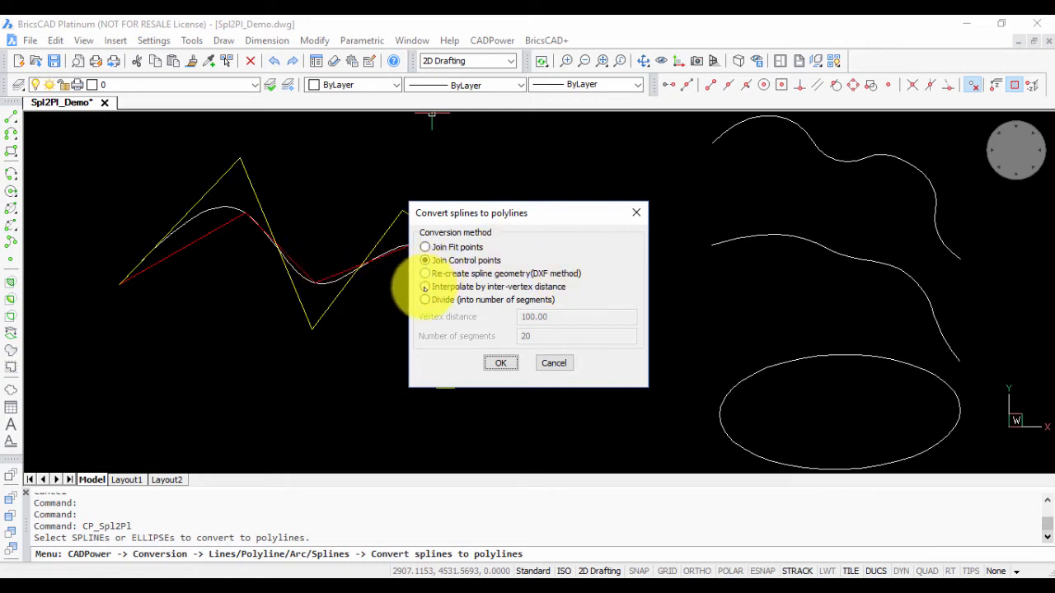
Interpolate the spline into a polyline with 100-unit vertex spacing on the current layer
{"action": "left_click", "coordinate": [424, 286]}
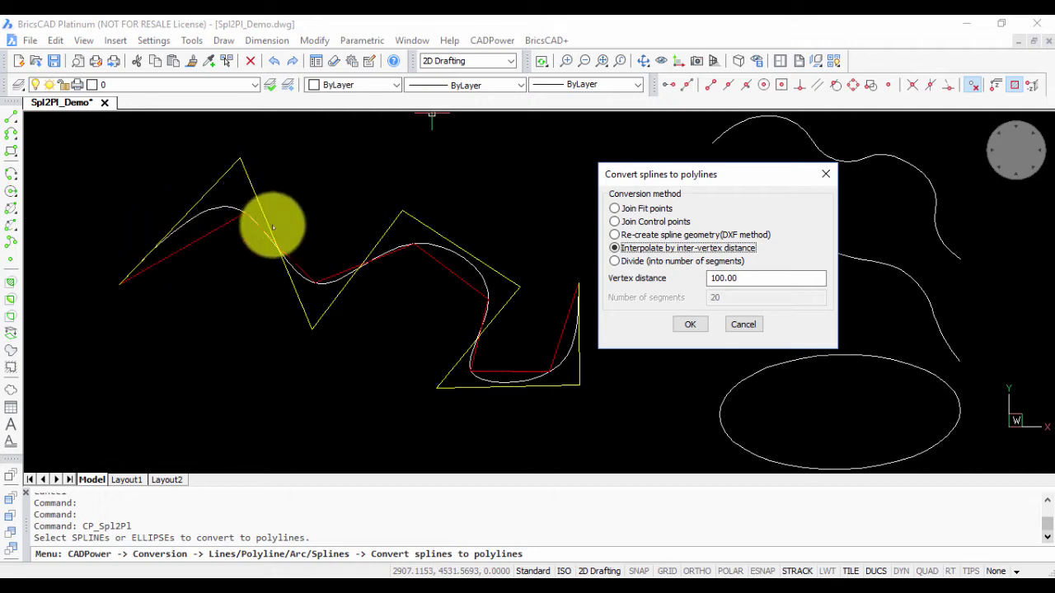
{"action": "mouse_move", "coordinate": [456, 259]}
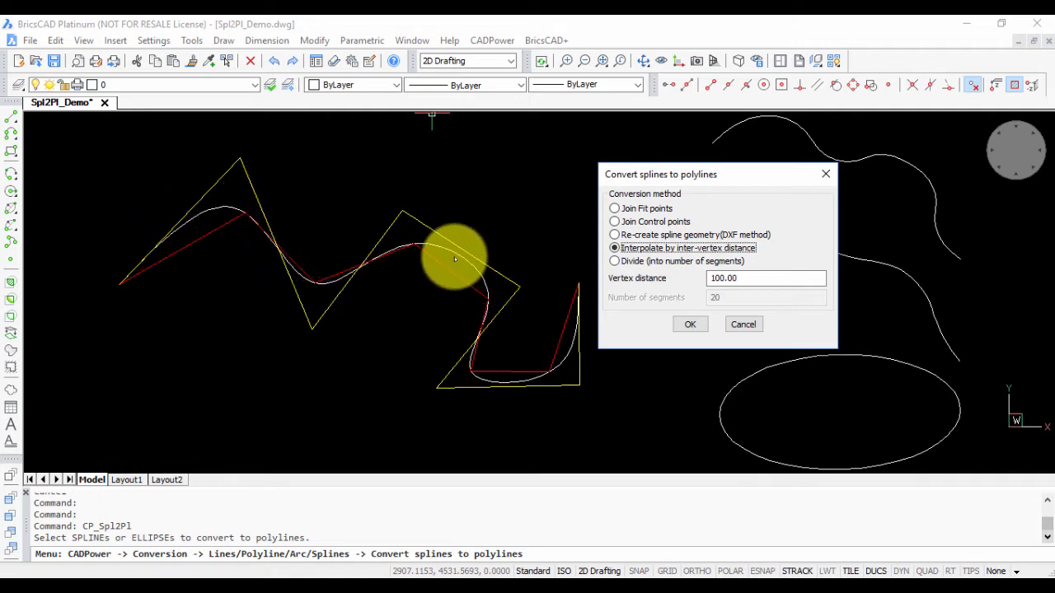
{"action": "mouse_move", "coordinate": [585, 277]}
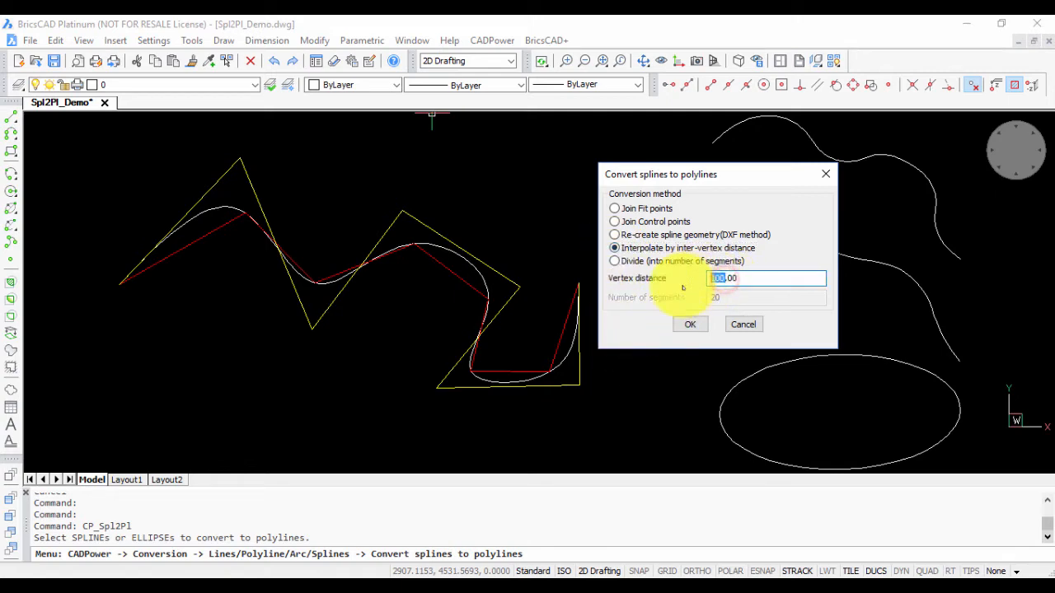
{"action": "left_click", "coordinate": [690, 324]}
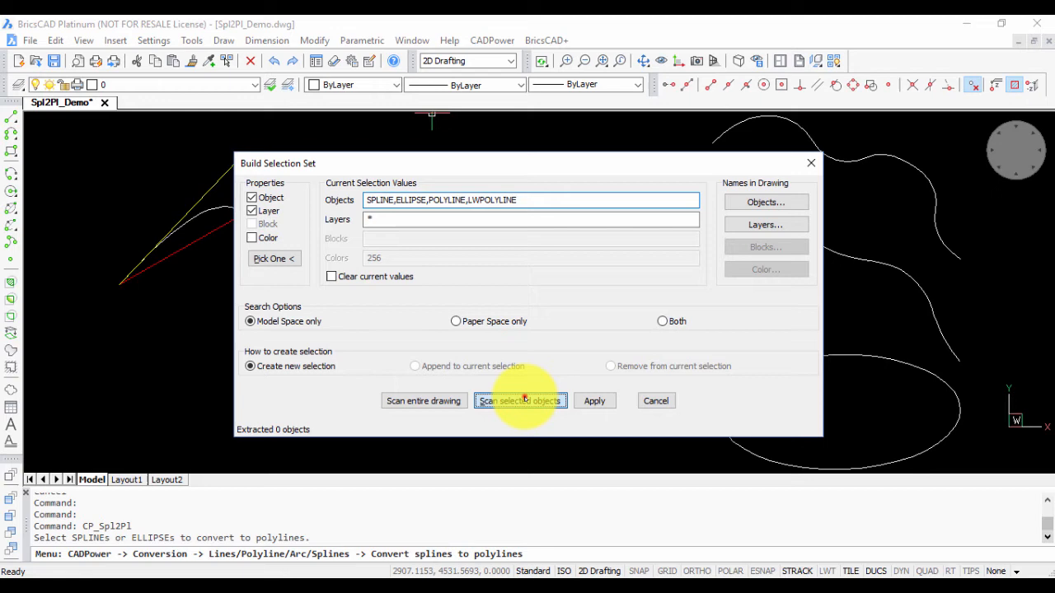
{"action": "left_click", "coordinate": [520, 401]}
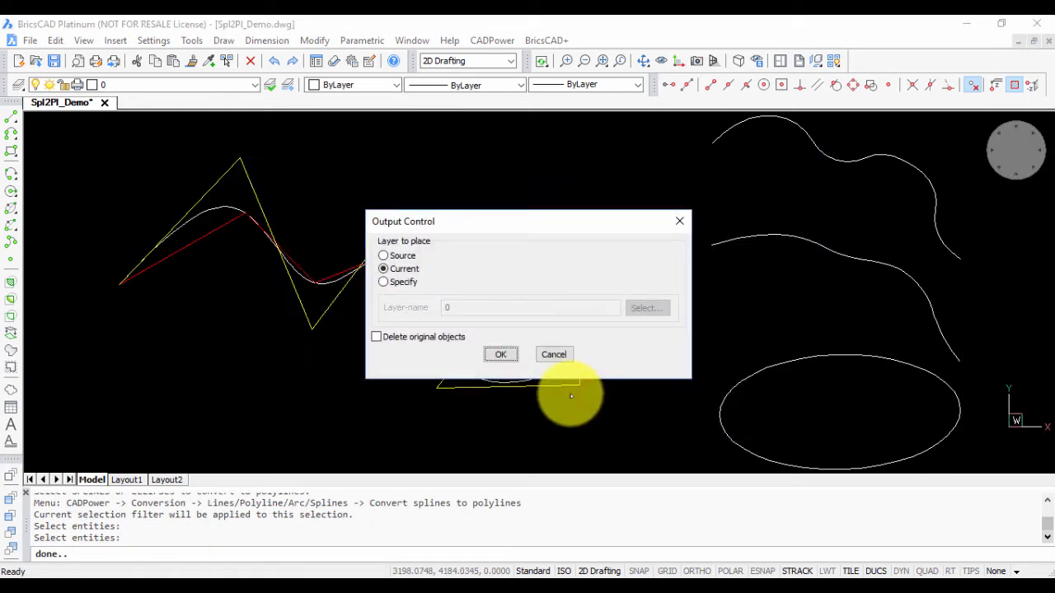
{"action": "left_click", "coordinate": [500, 353]}
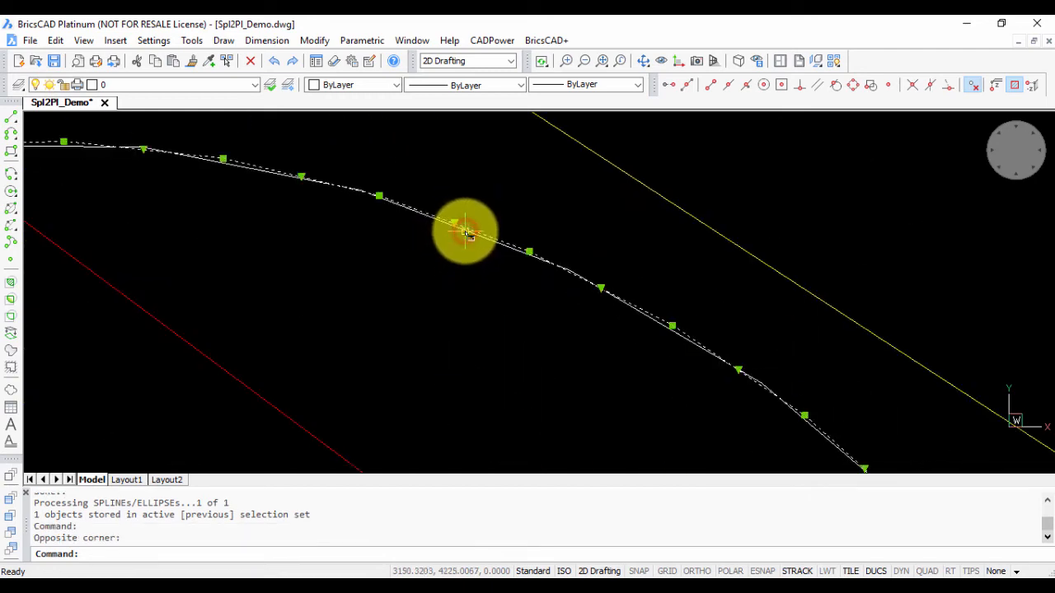
List the interpolated polyline, colour it cyan, and relaunch the conversion command
{"action": "type", "text": "LIST"}
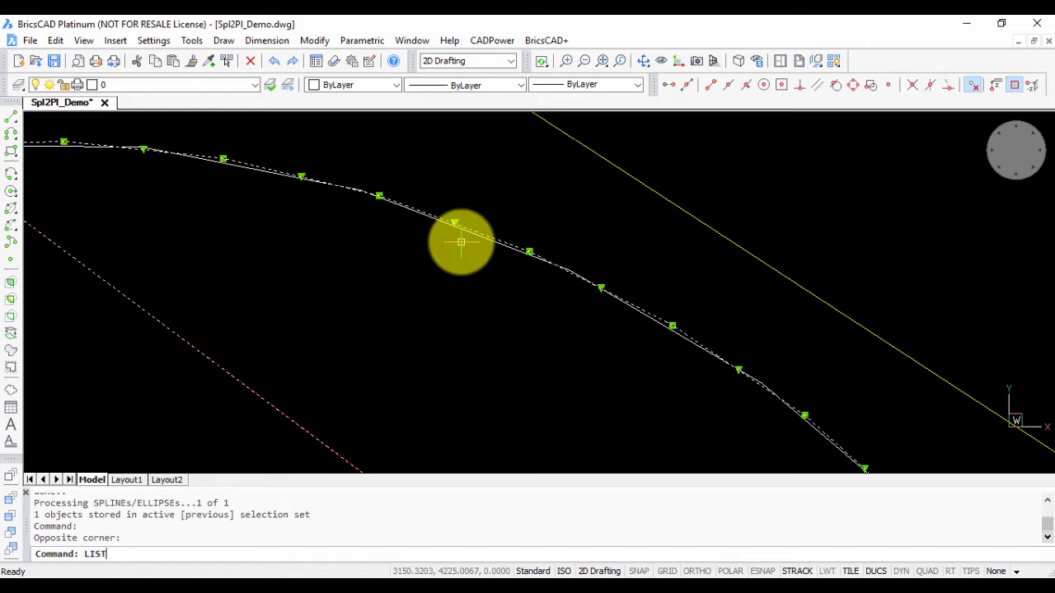
{"action": "key", "text": "Return"}
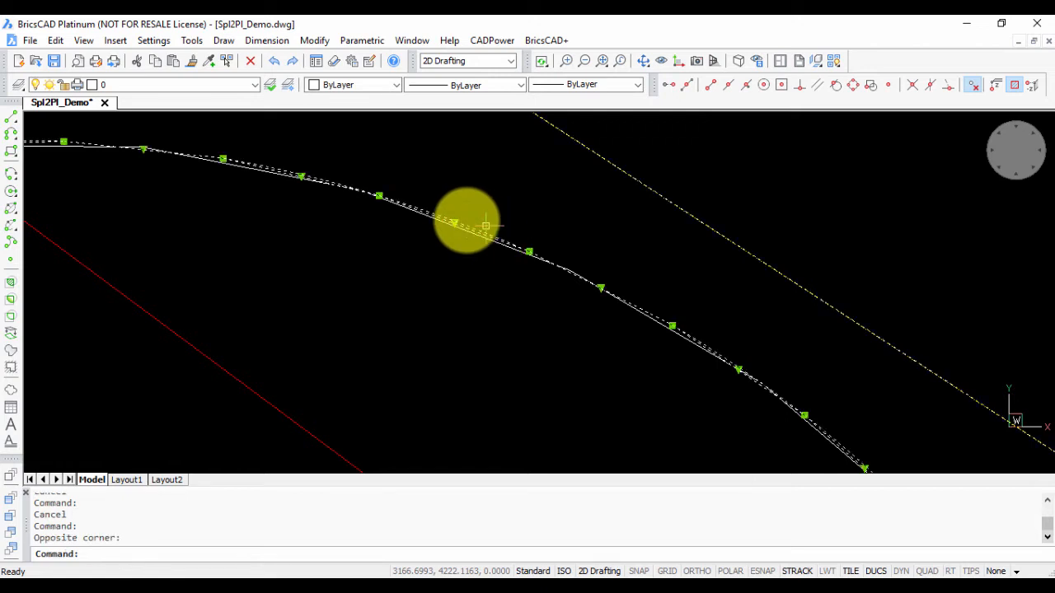
{"action": "left_click", "coordinate": [395, 84]}
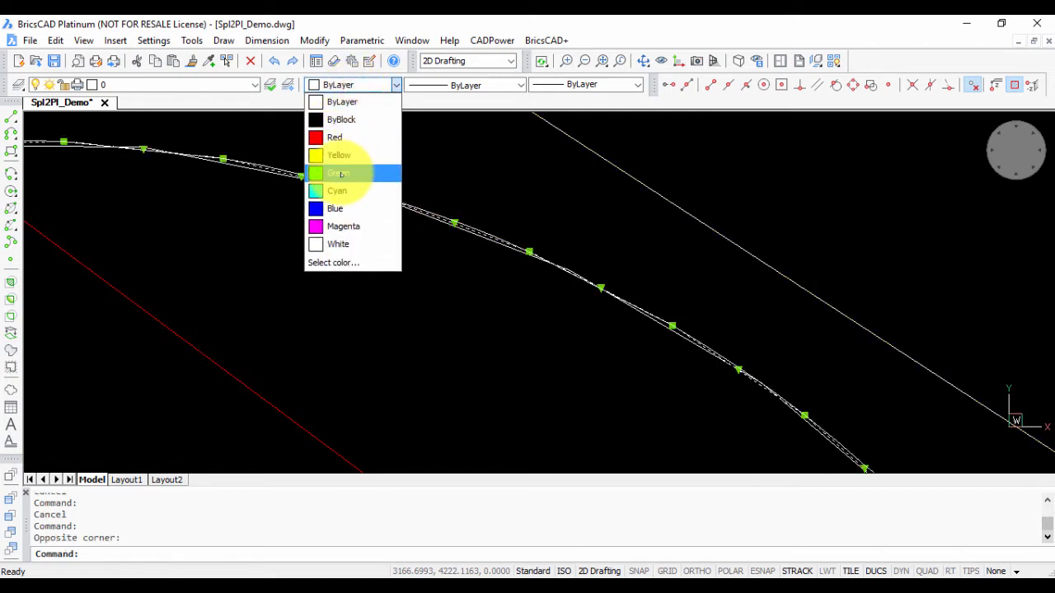
{"action": "left_click", "coordinate": [337, 190]}
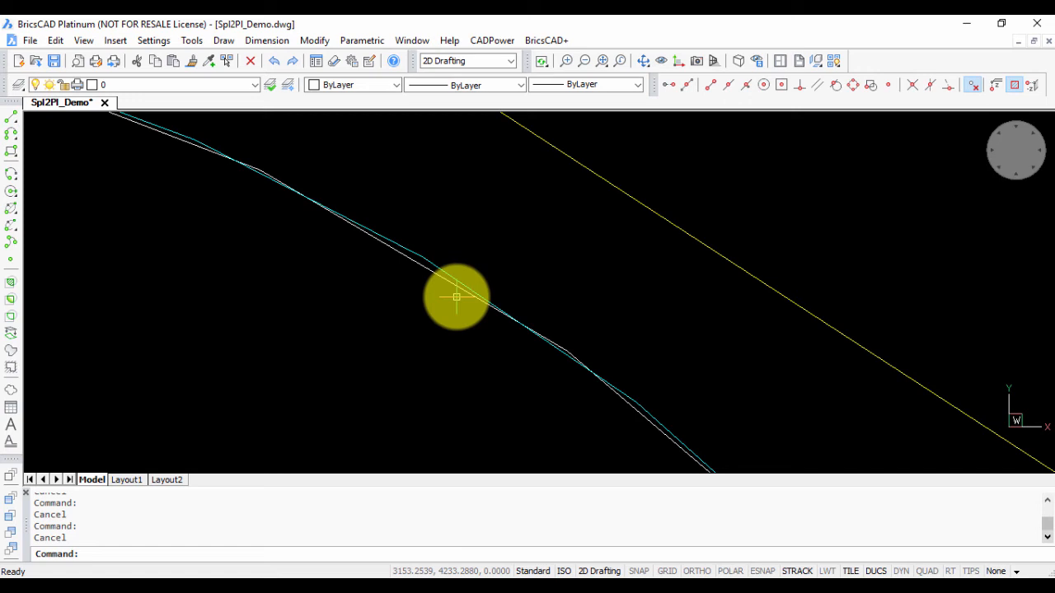
{"action": "left_click", "coordinate": [492, 40]}
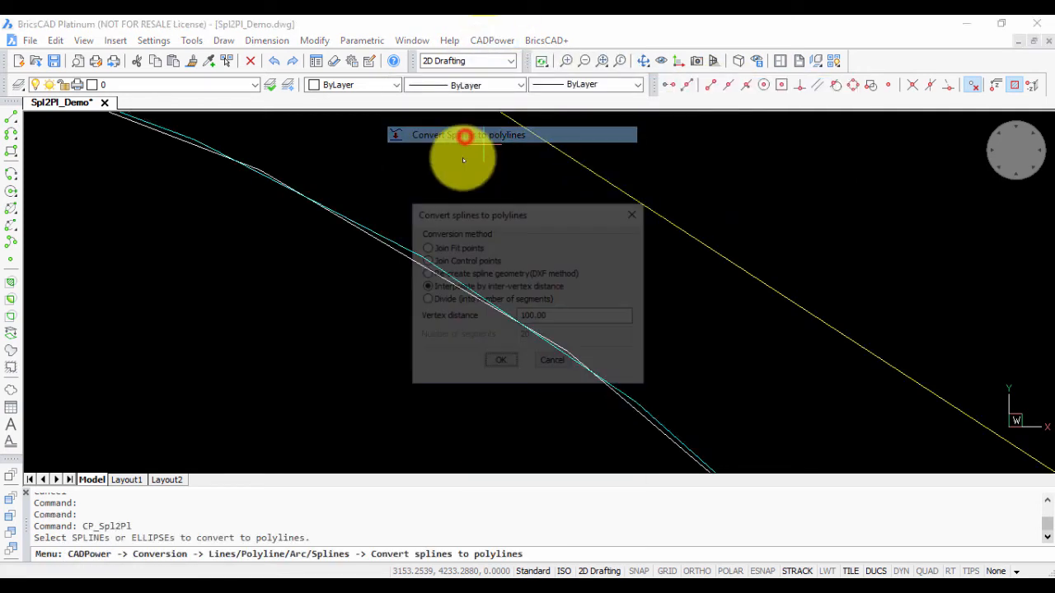
Divide the wavy spline into a 10-segment polyline on the current layer
{"action": "left_click", "coordinate": [424, 299]}
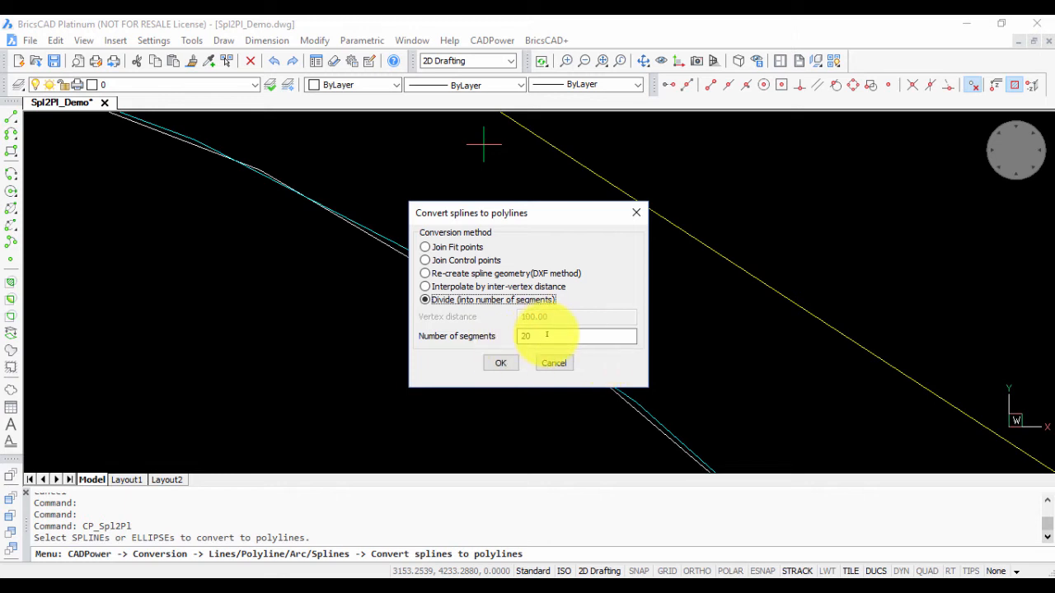
{"action": "triple_click", "coordinate": [577, 335]}
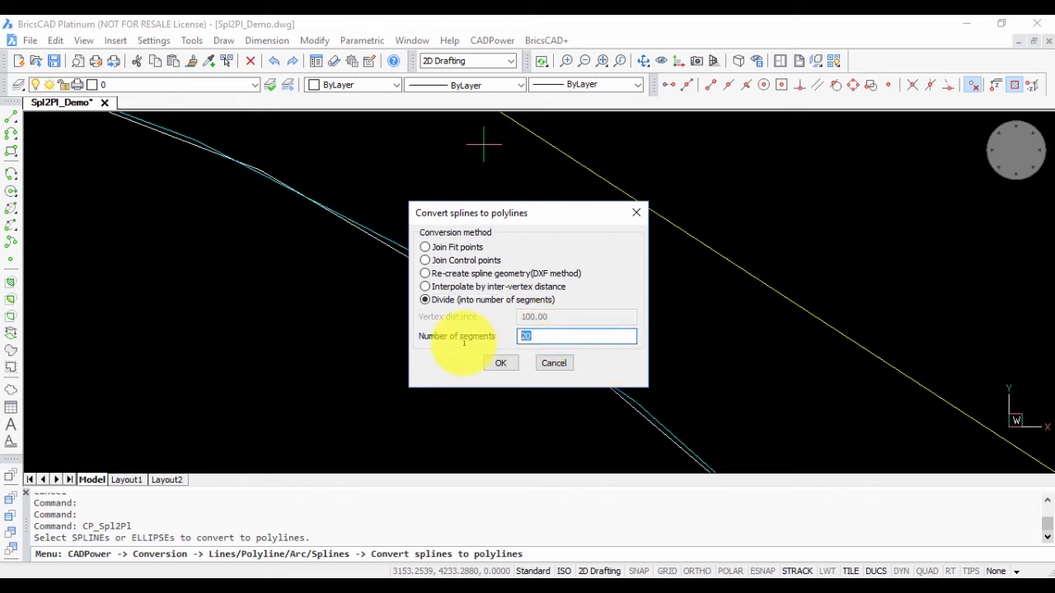
{"action": "type", "text": "10"}
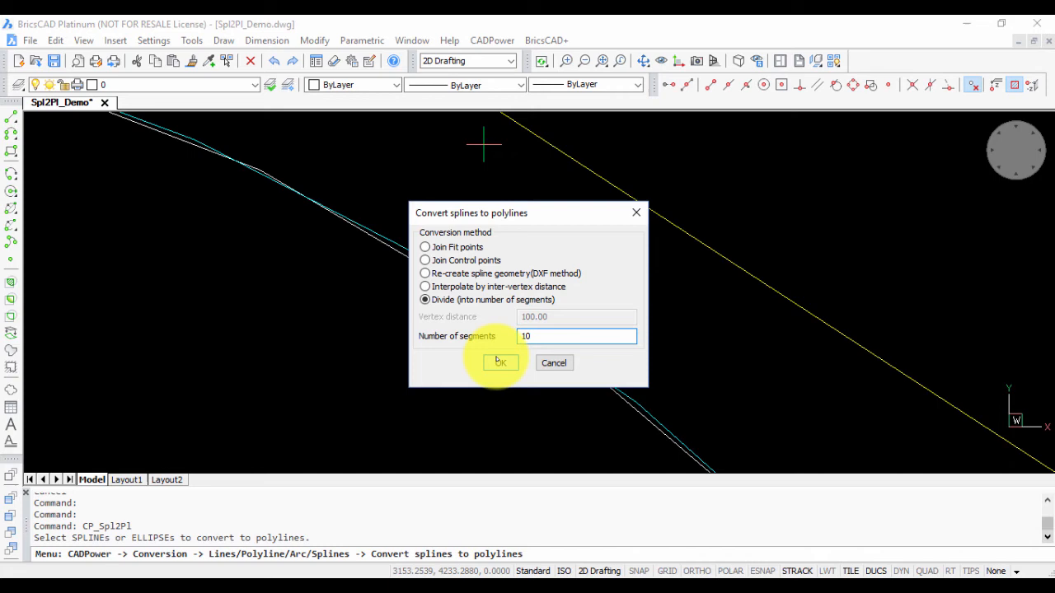
{"action": "left_click", "coordinate": [497, 363]}
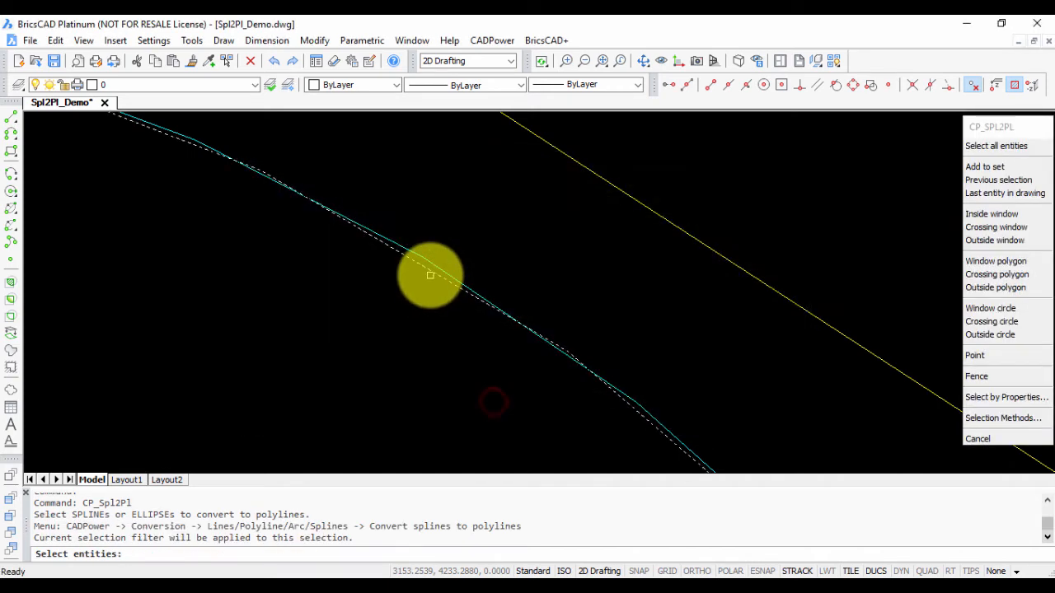
{"action": "left_click", "coordinate": [1005, 397]}
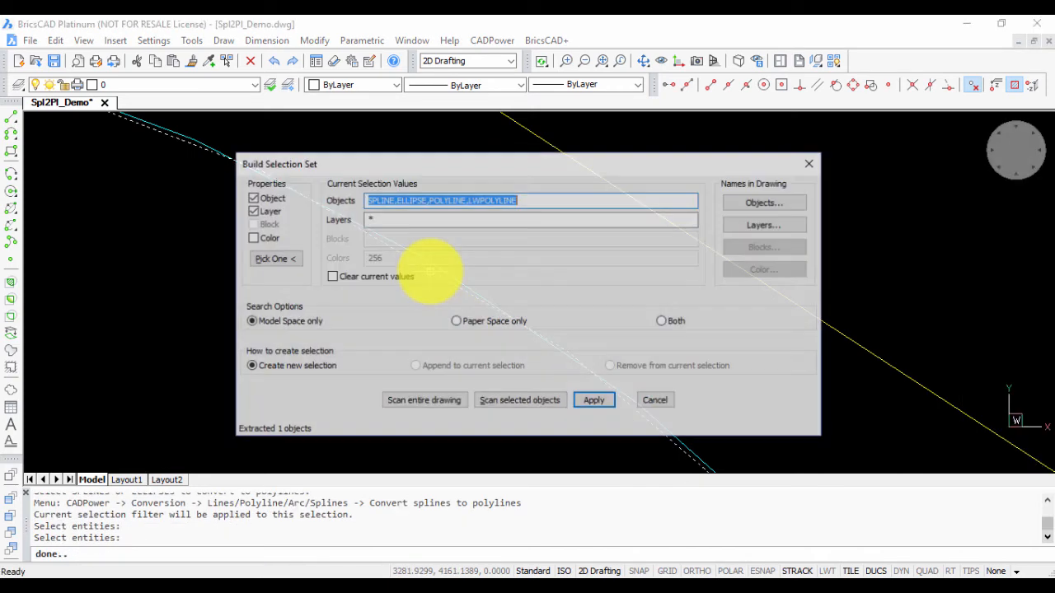
{"action": "left_click", "coordinate": [594, 400]}
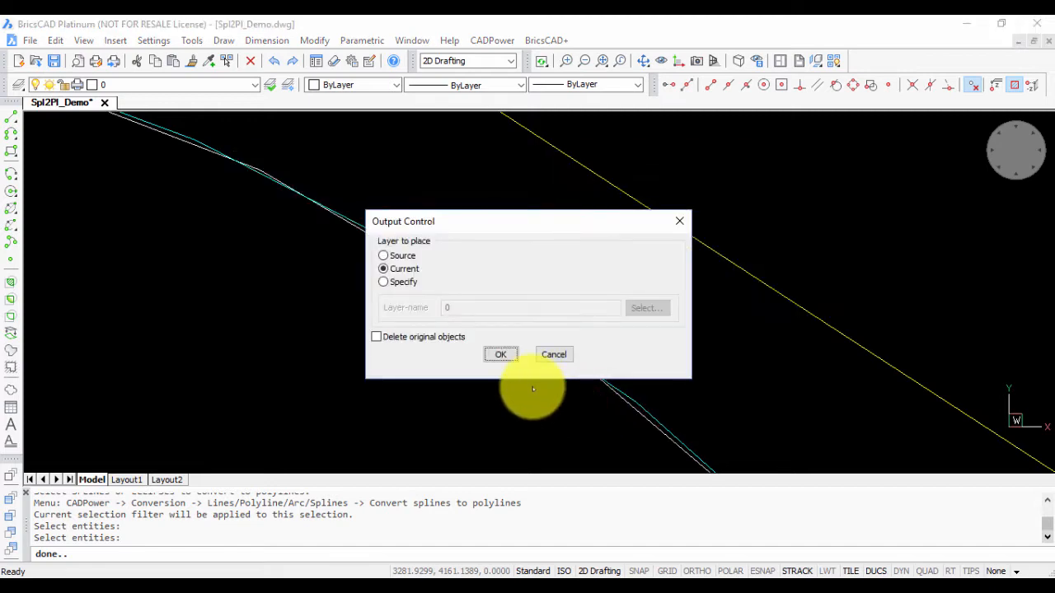
{"action": "left_click", "coordinate": [500, 354]}
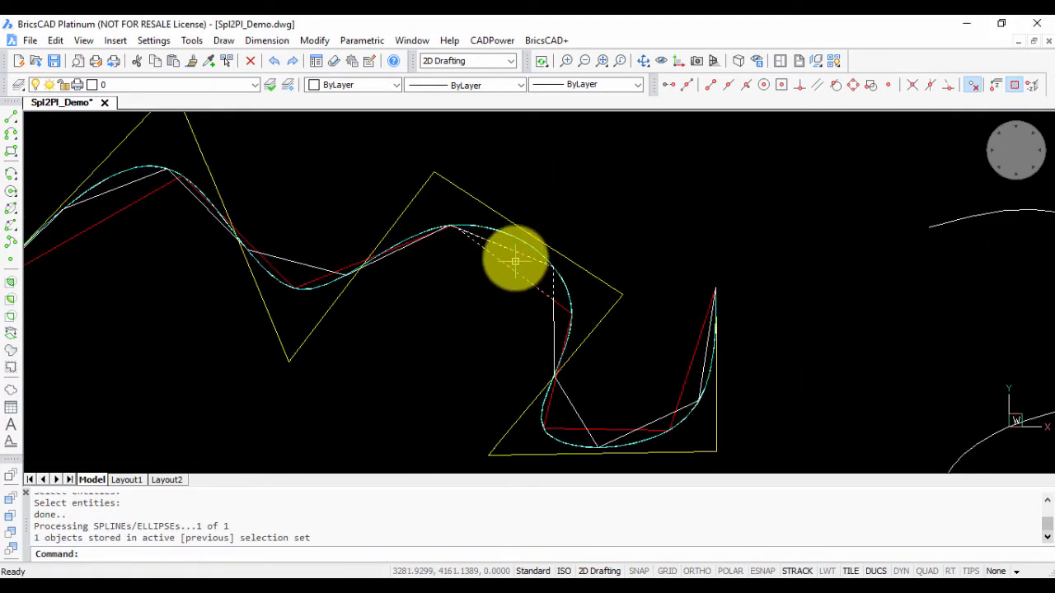
{"action": "left_click", "coordinate": [396, 84]}
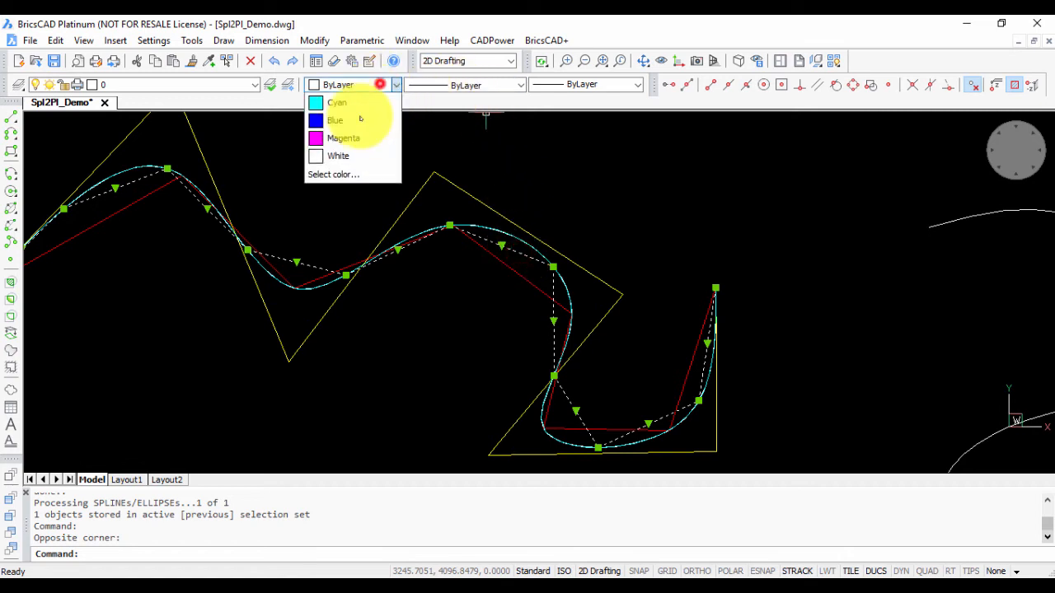
Set the 10-segment polyline's colour to Blue
{"action": "left_click", "coordinate": [335, 120]}
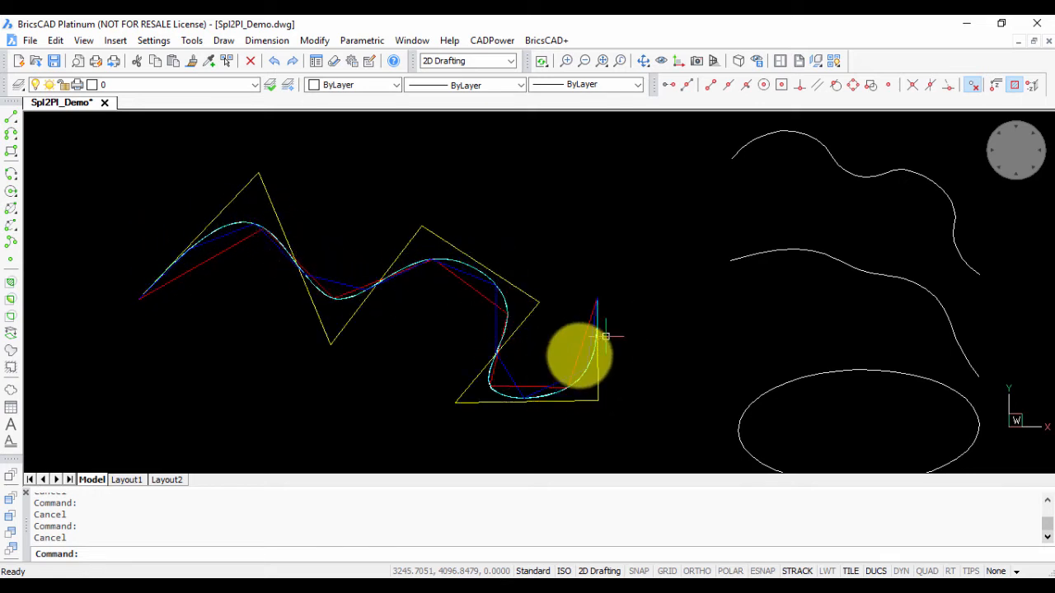
{"action": "mouse_move", "coordinate": [460, 353]}
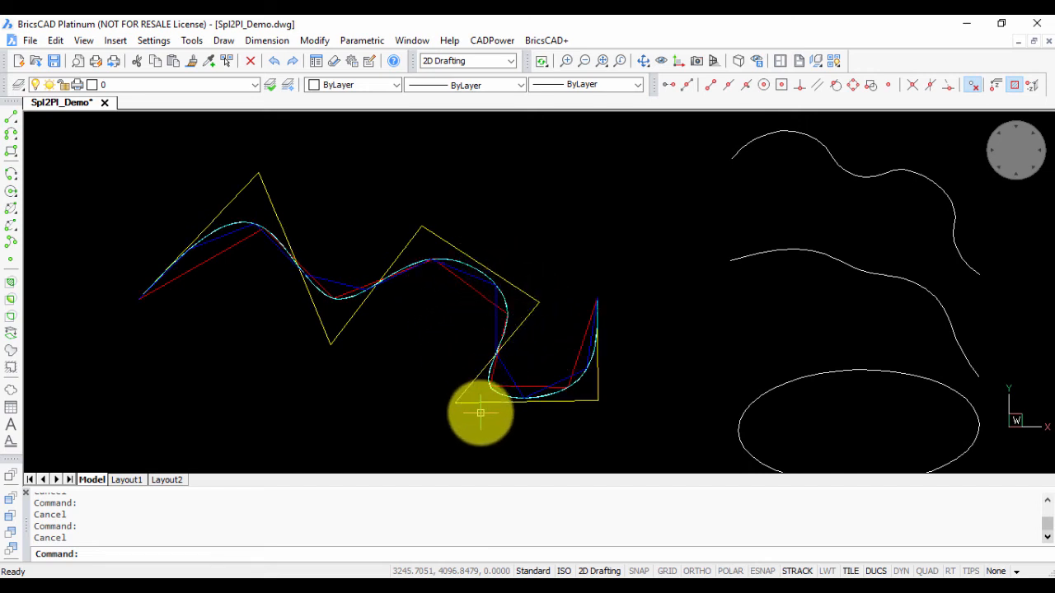
{"action": "mouse_move", "coordinate": [481, 270]}
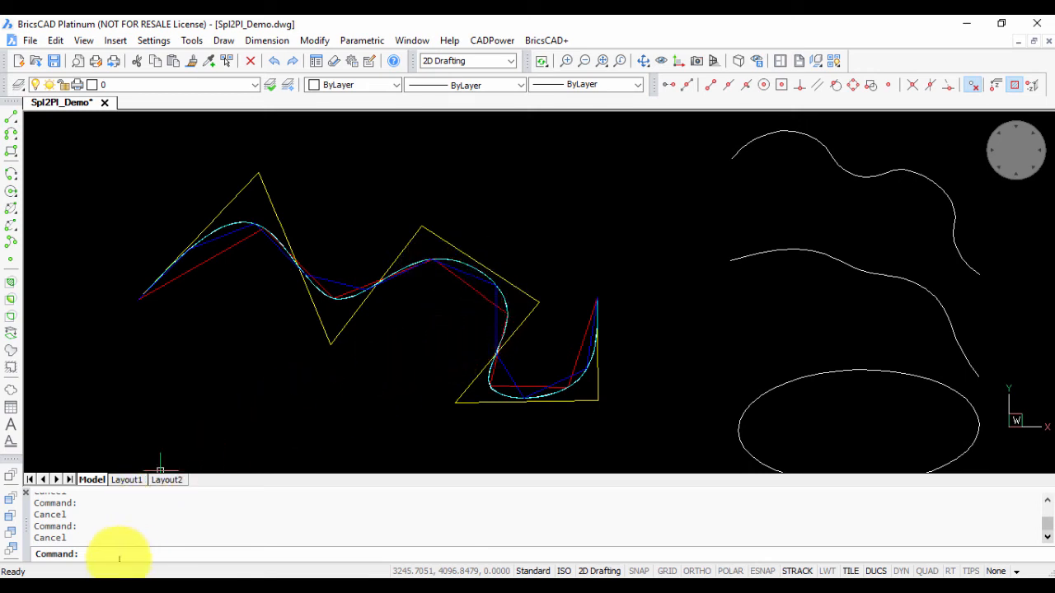
{"action": "type", "text": "C"}
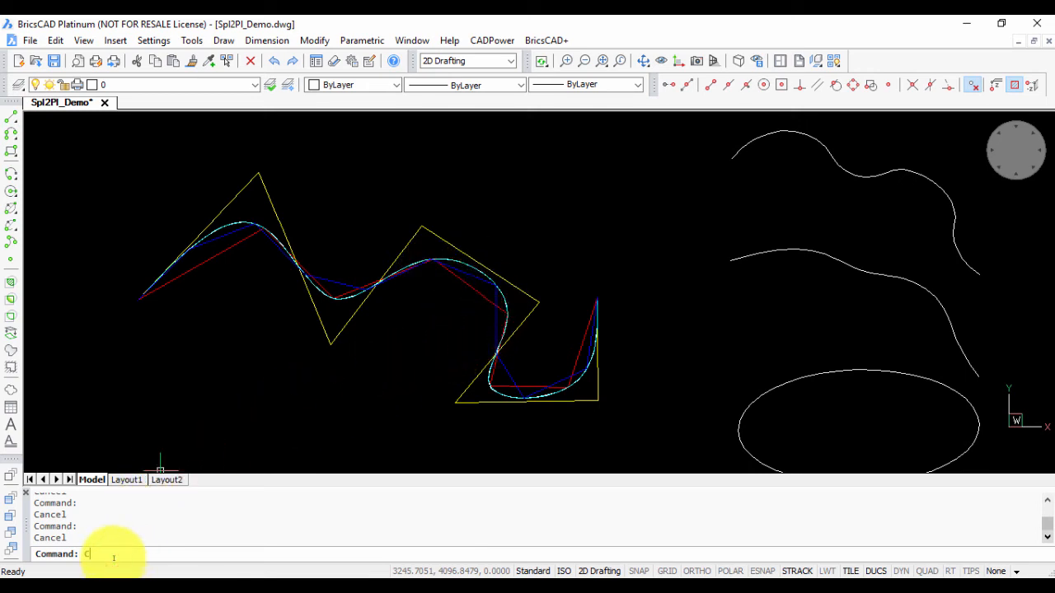
{"action": "type", "text": "CP_SPL2PL"}
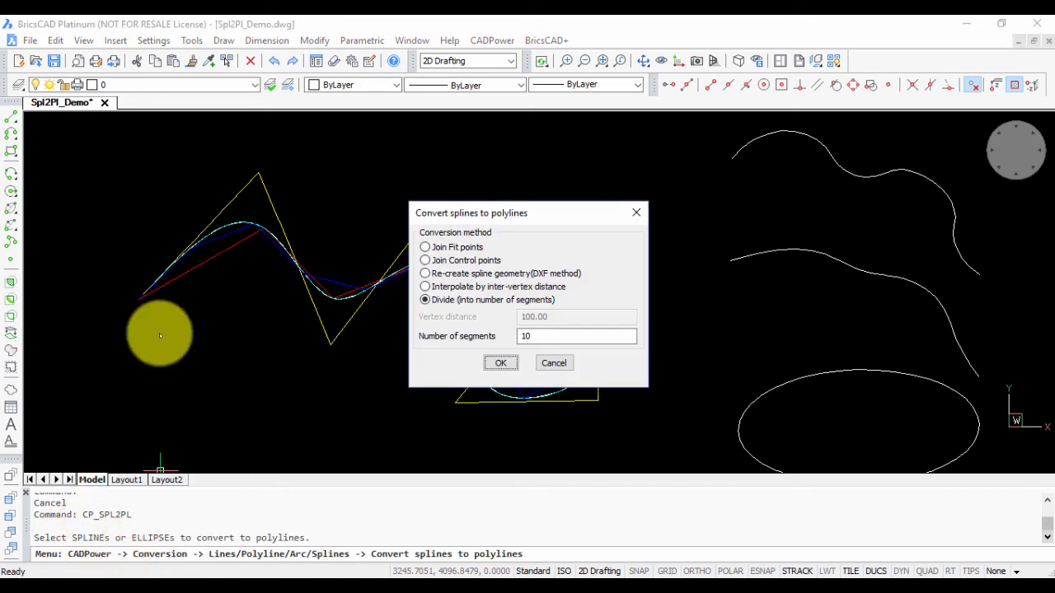
{"action": "left_click", "coordinate": [500, 363]}
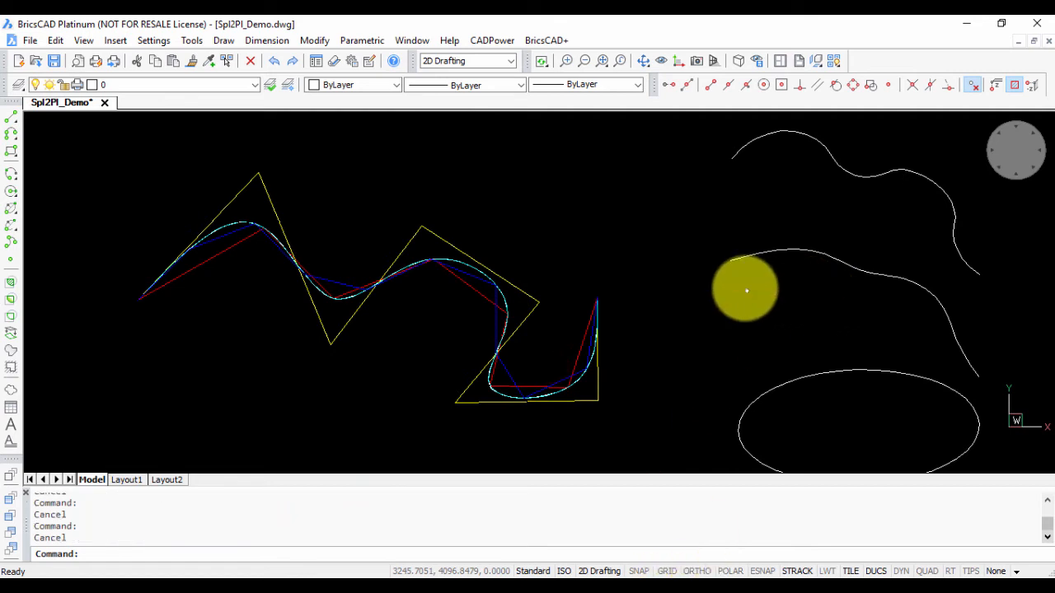
{"action": "left_click_drag", "start_coordinate": [746, 288], "coordinate": [648, 169]}
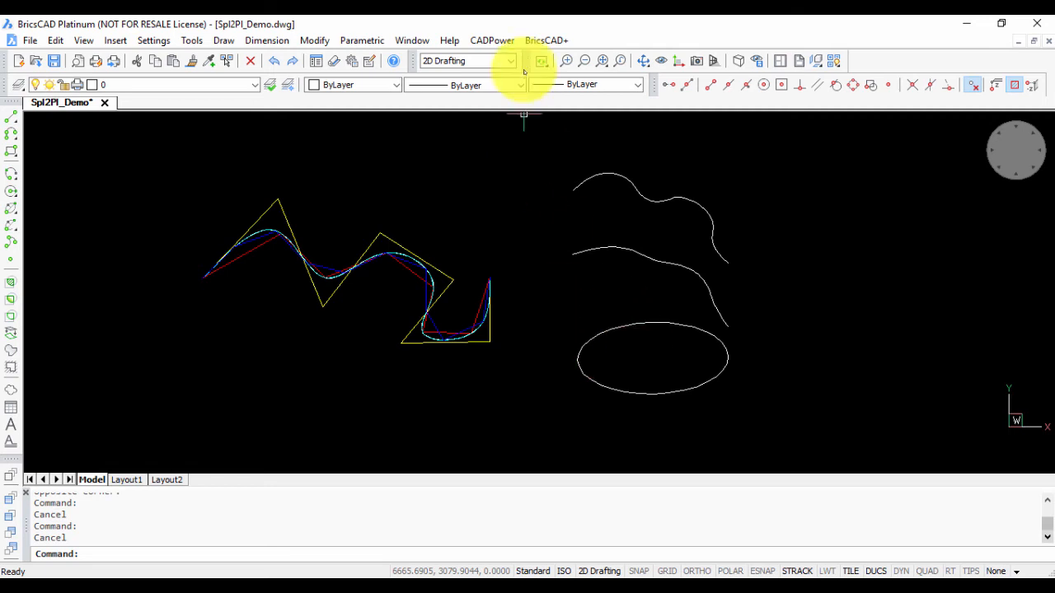
Launch the spline conversion set to interpolate vertices at a 75-unit distance
{"action": "left_click", "coordinate": [492, 40]}
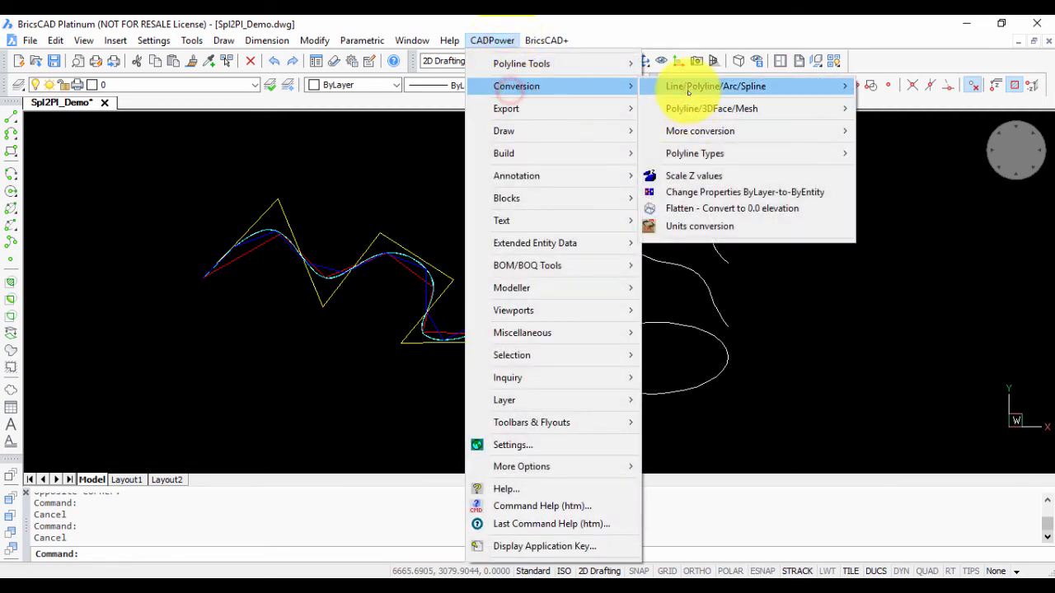
{"action": "left_click", "coordinate": [715, 85]}
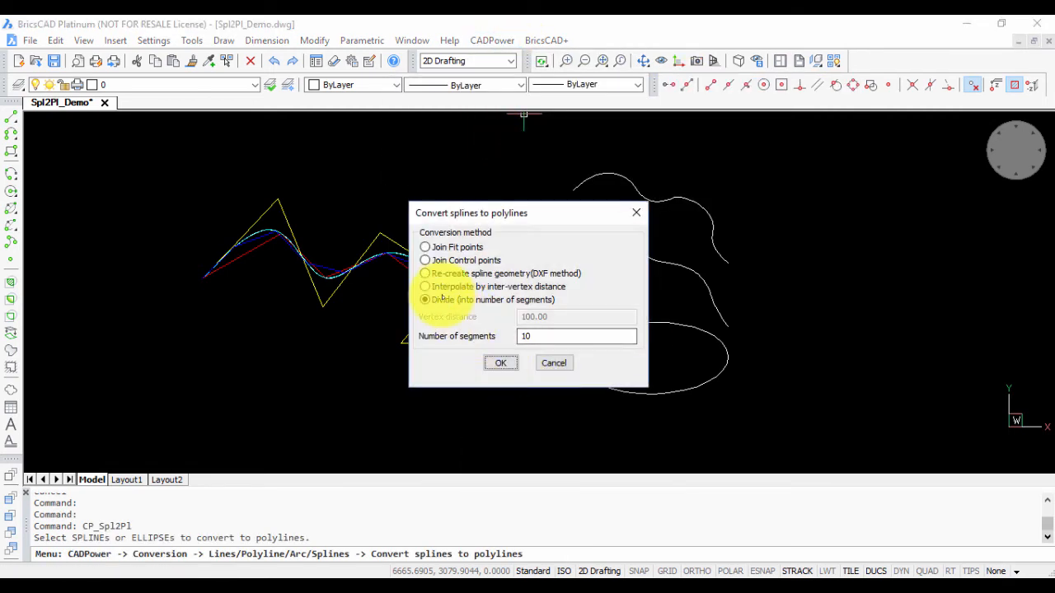
{"action": "left_click", "coordinate": [425, 286]}
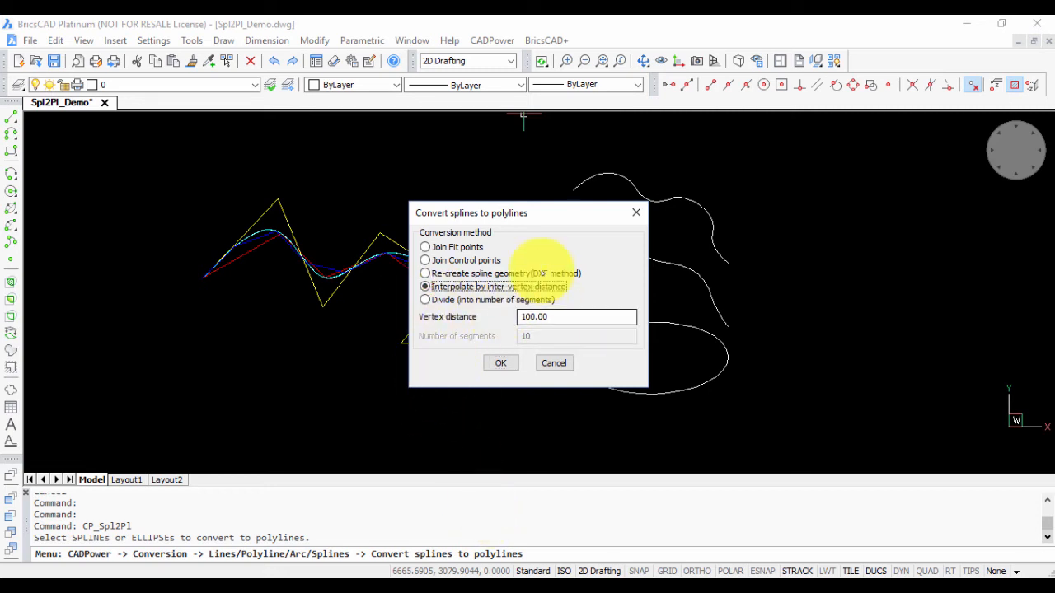
{"action": "triple_click", "coordinate": [575, 316]}
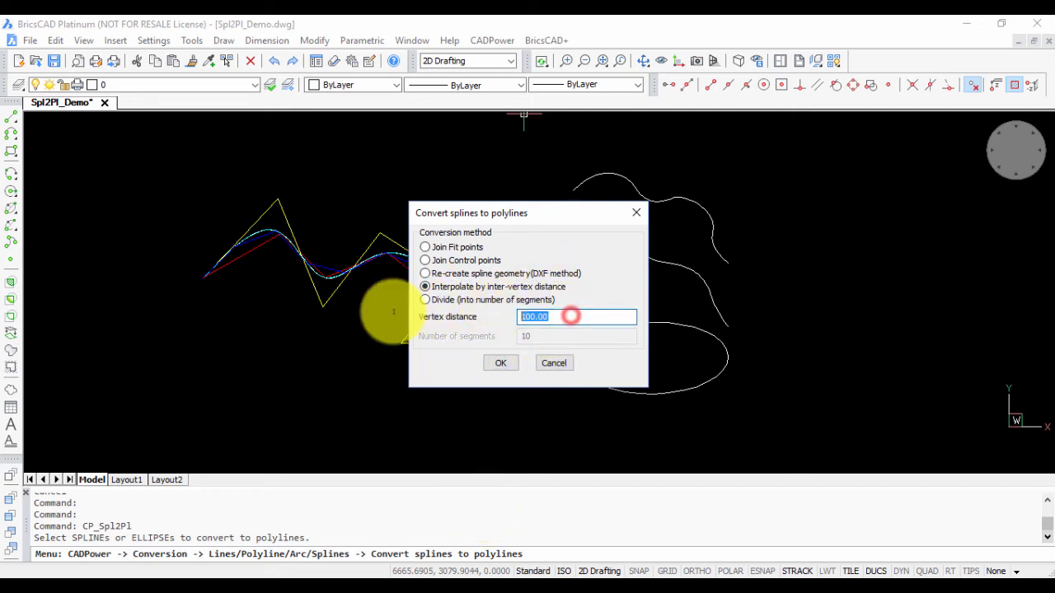
{"action": "type", "text": "75"}
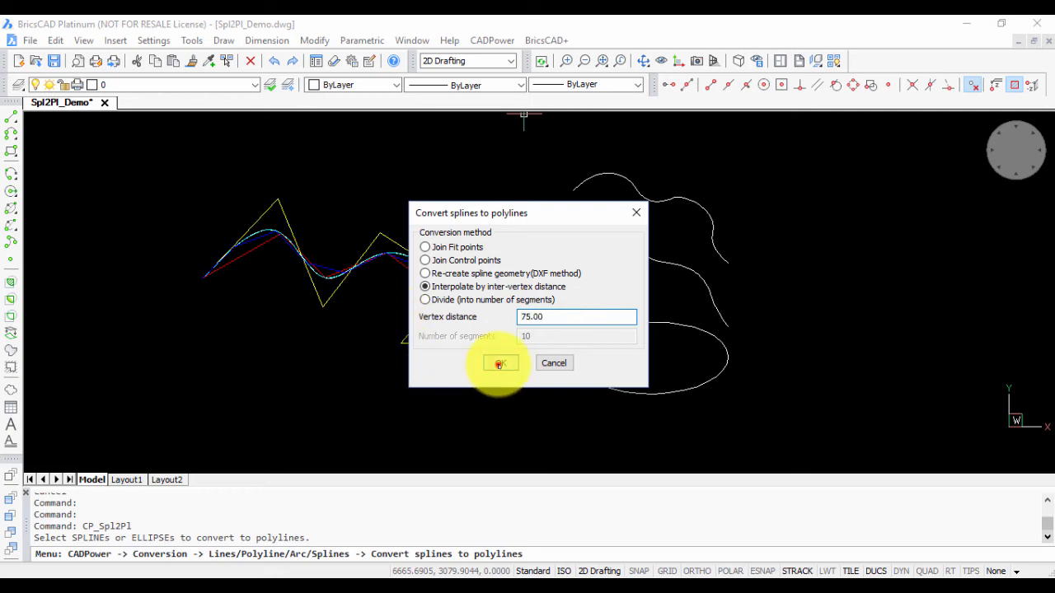
{"action": "left_click", "coordinate": [500, 363]}
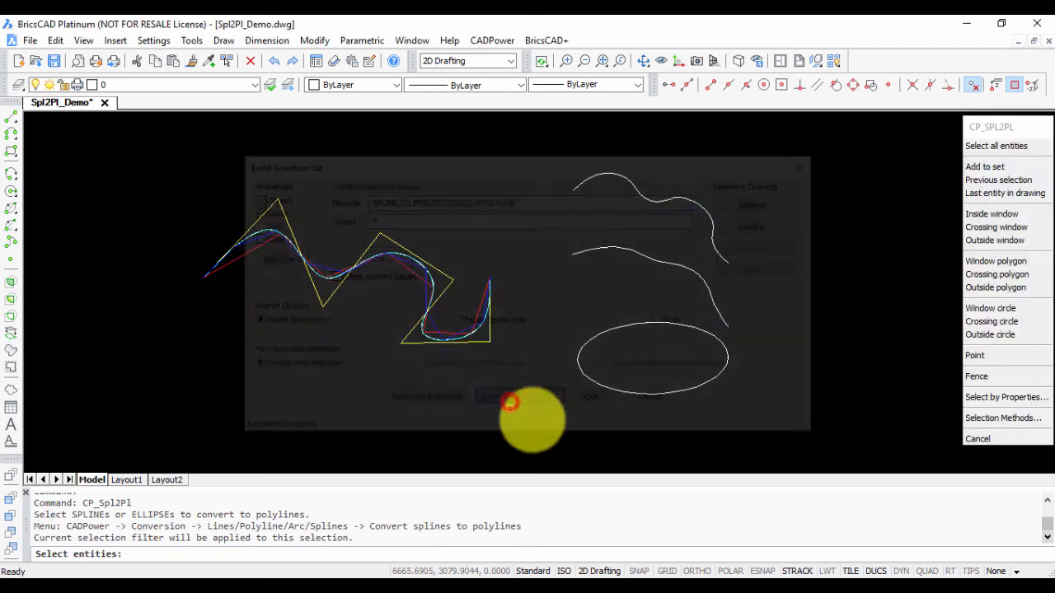
Convert the three white curves, including the ellipse, to green 75-unit interpolated polylines, then switch to AutoCAD
{"action": "left_click", "coordinate": [519, 396]}
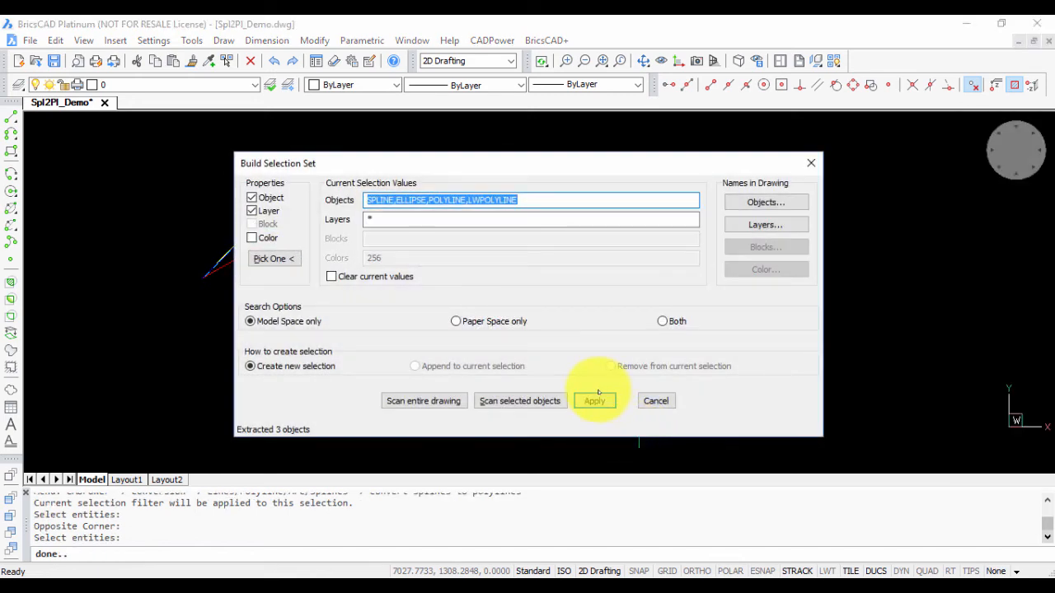
{"action": "left_click", "coordinate": [593, 400]}
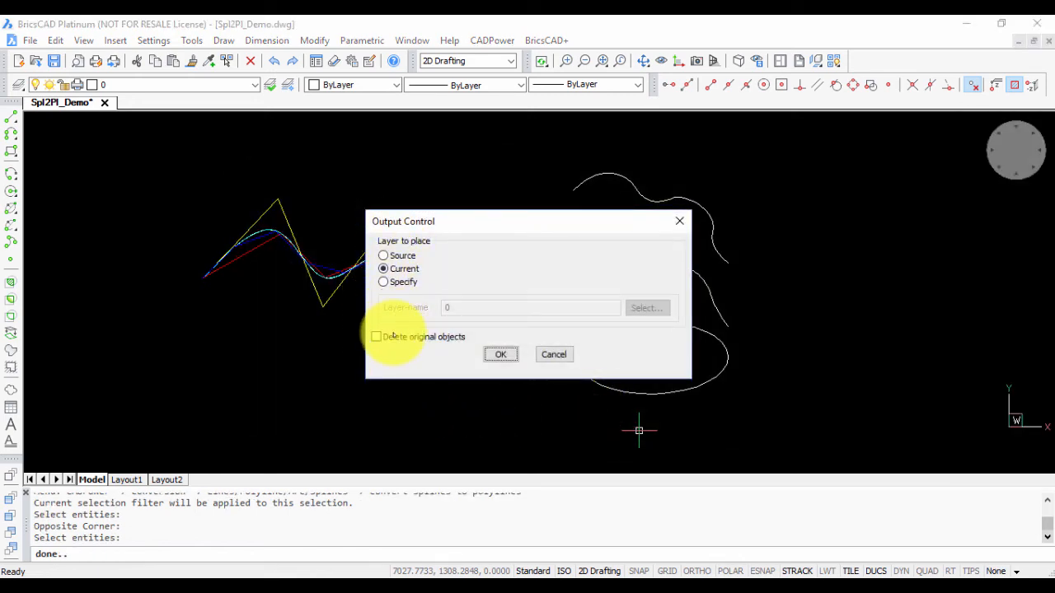
{"action": "left_click", "coordinate": [501, 354]}
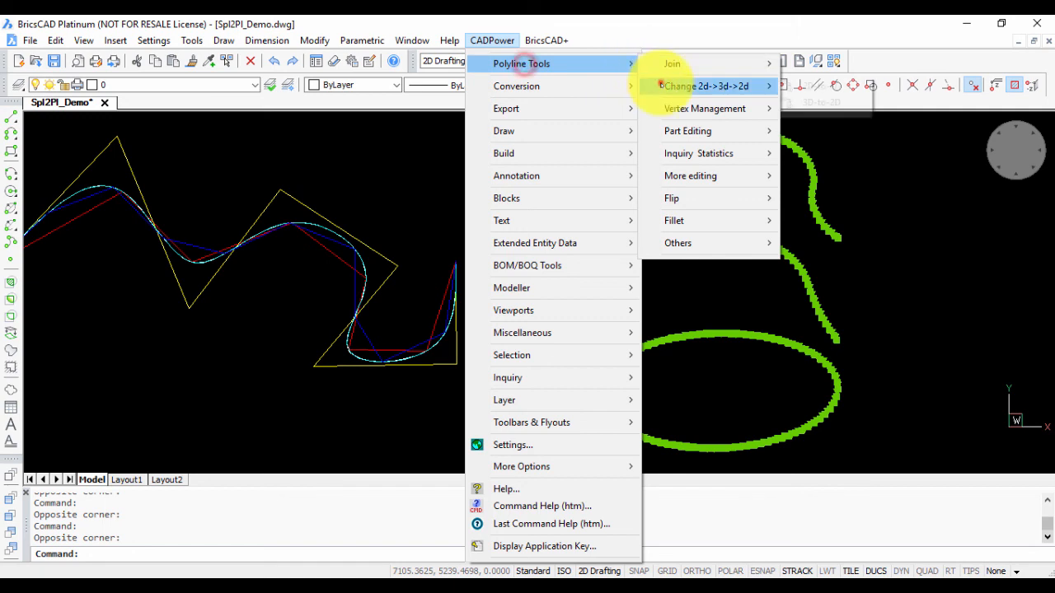
{"action": "left_click", "coordinate": [516, 86]}
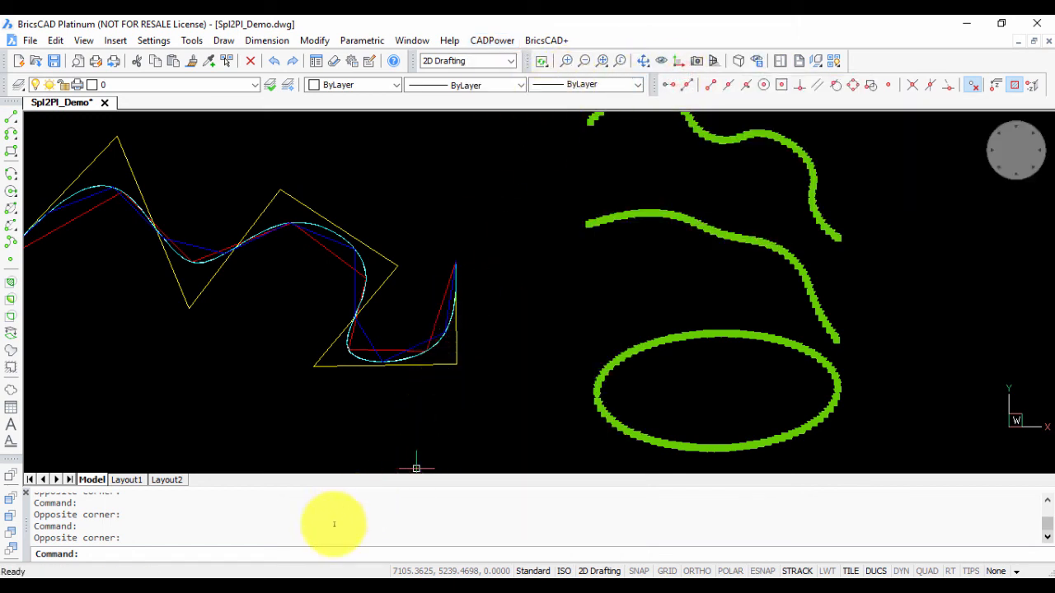
{"action": "key", "text": "Escape"}
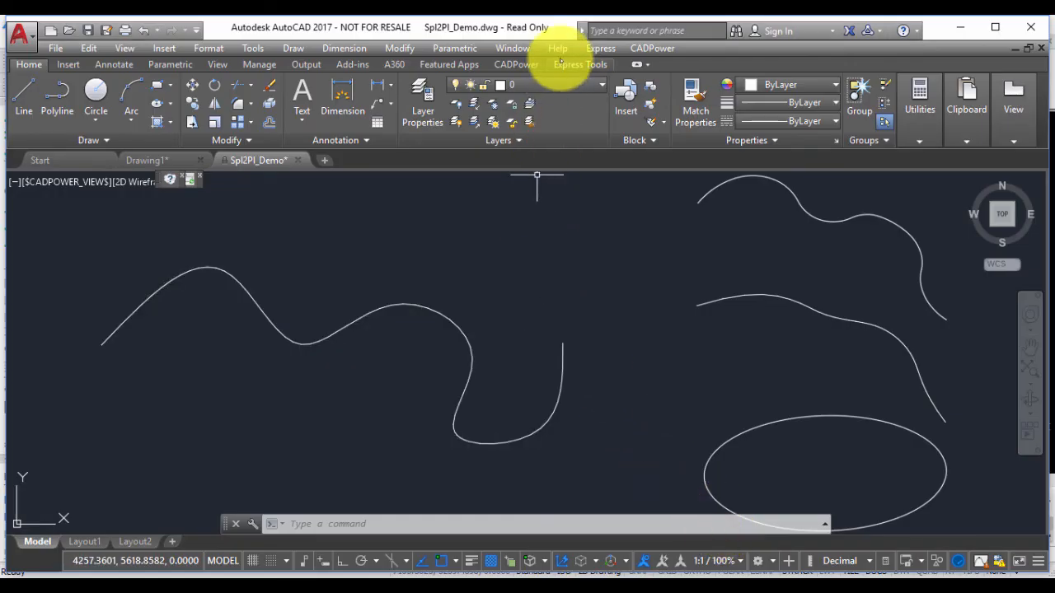
{"action": "left_click", "coordinate": [651, 48]}
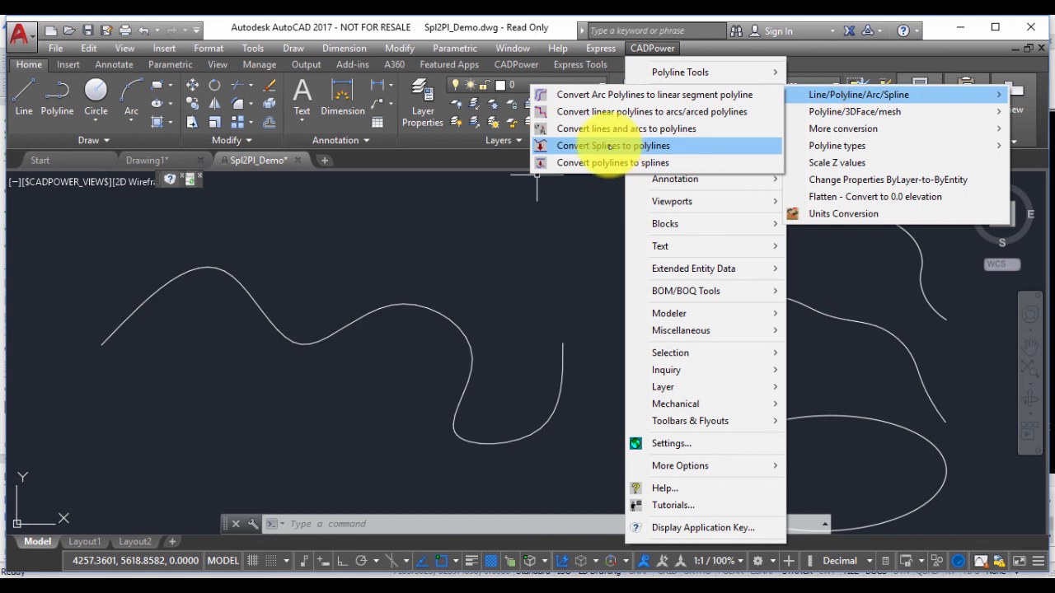
{"action": "left_click", "coordinate": [613, 145]}
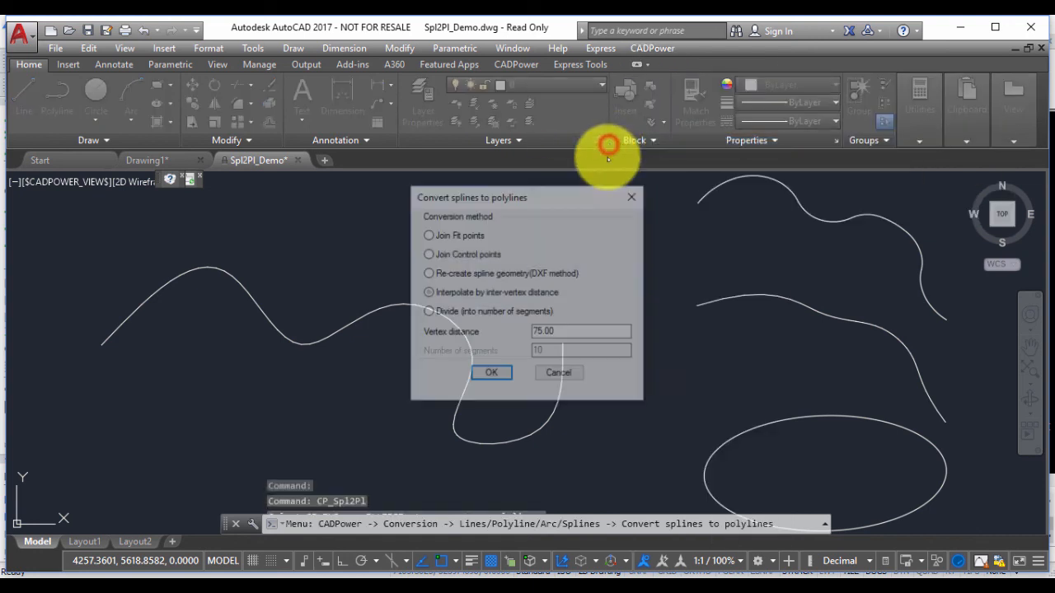
{"action": "left_click", "coordinate": [428, 292]}
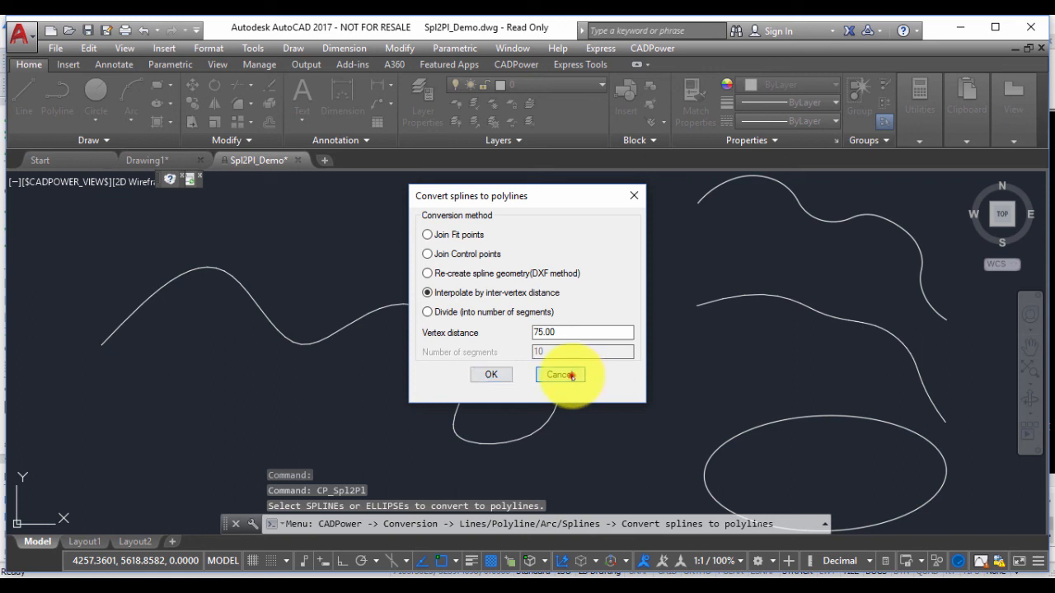
{"action": "left_click", "coordinate": [560, 375]}
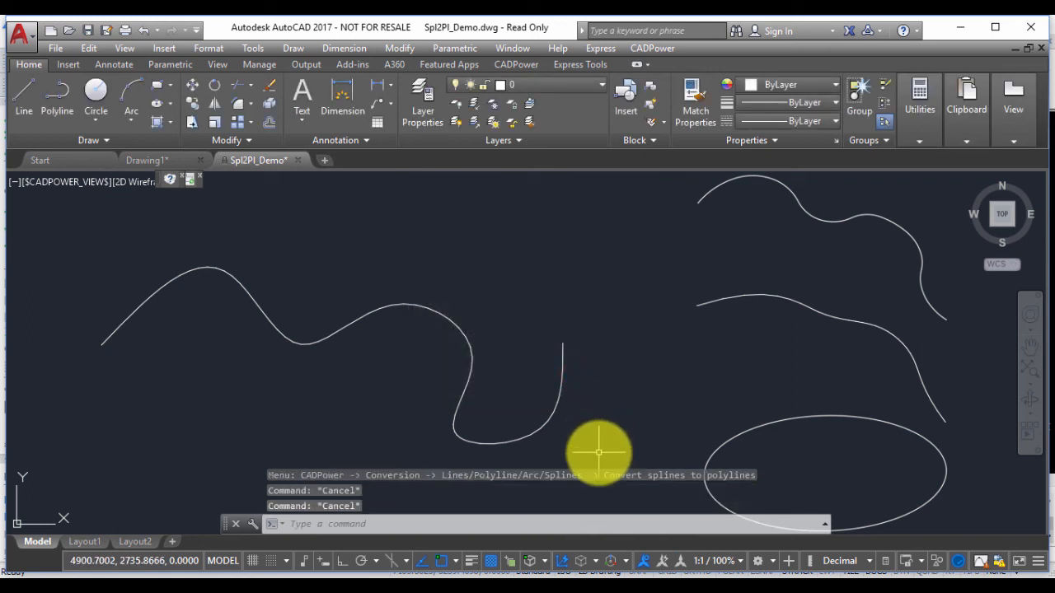